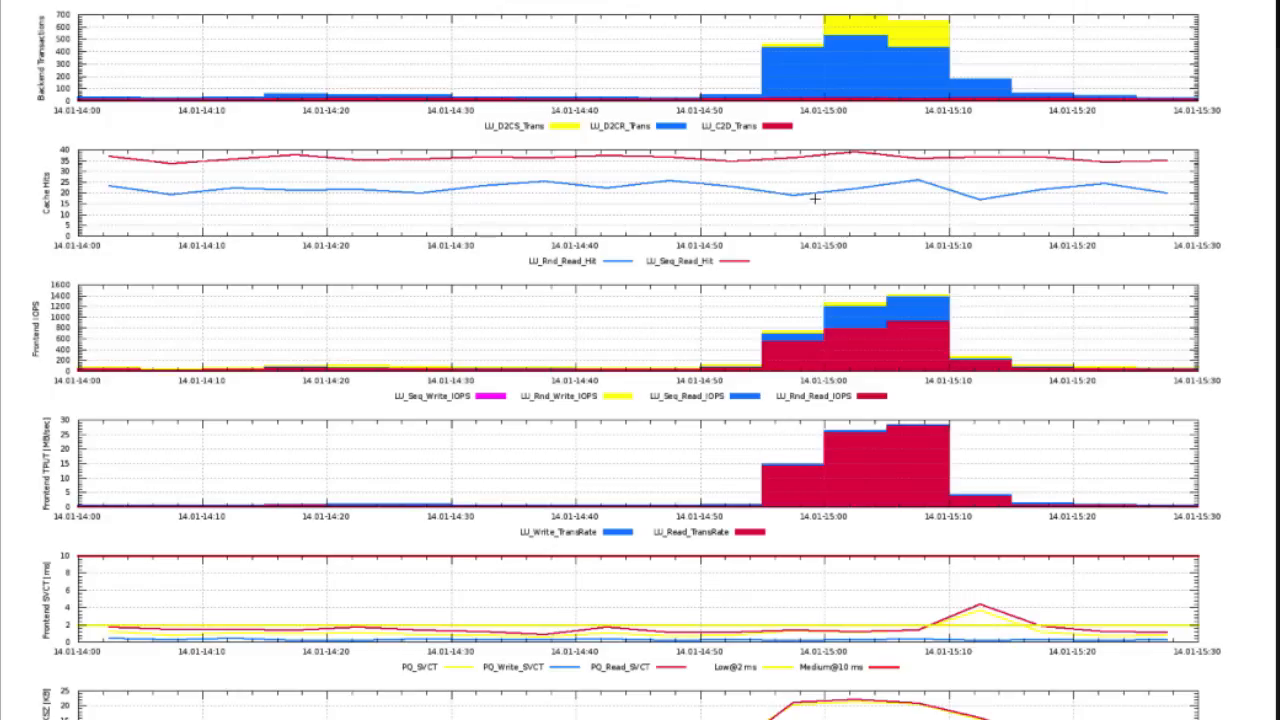
{"action": "mouse_move", "coordinate": [748, 118]}
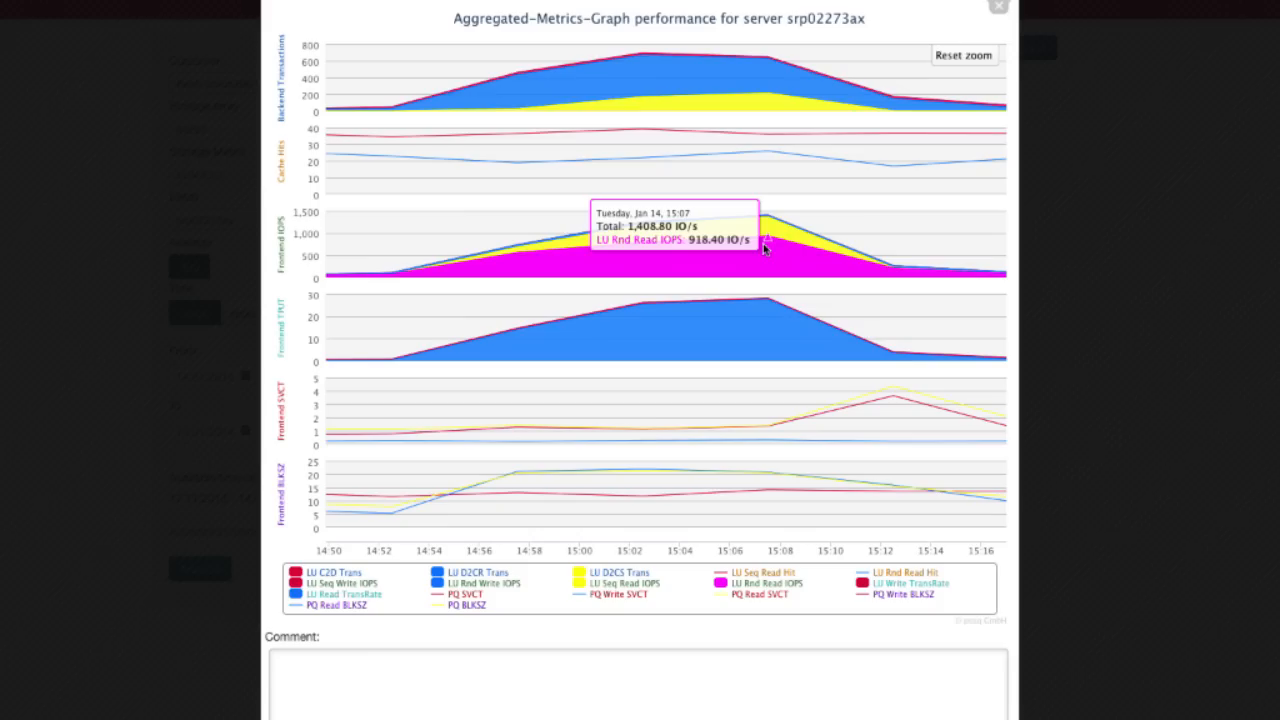
{"action": "mouse_move", "coordinate": [490, 248]}
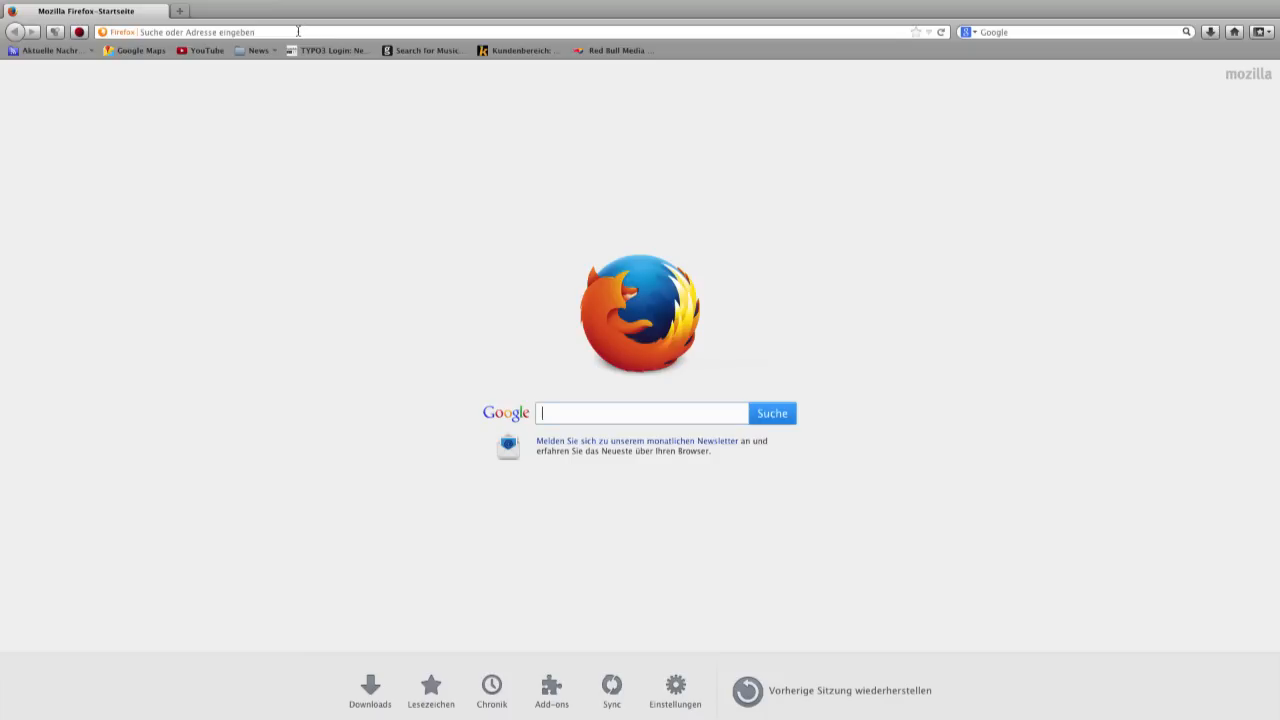
Start entering the portal's web address ('www') in a new Firefox window.
{"action": "type", "text": "www"}
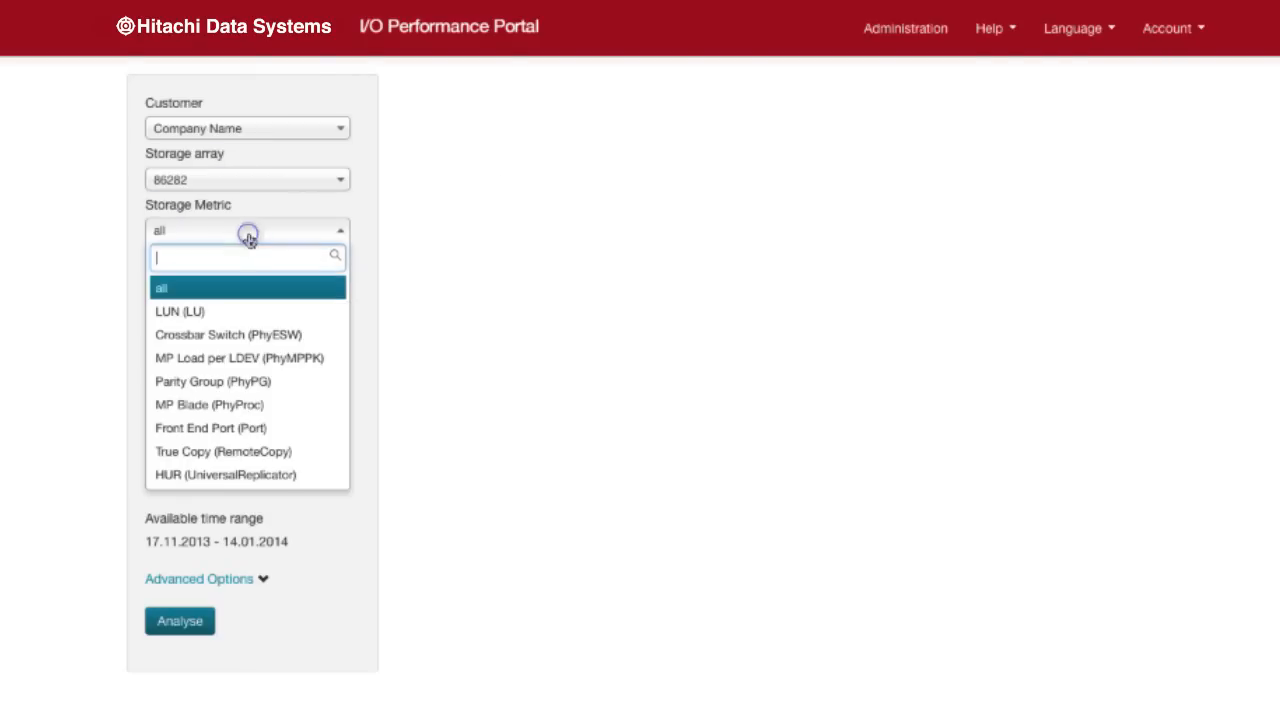
Run a LUN analysis with server srp02273ax as the detail for 14:00–15:30 on 14.01.2014.
{"action": "left_click", "coordinate": [180, 312]}
{"action": "type", "text": "ax"}
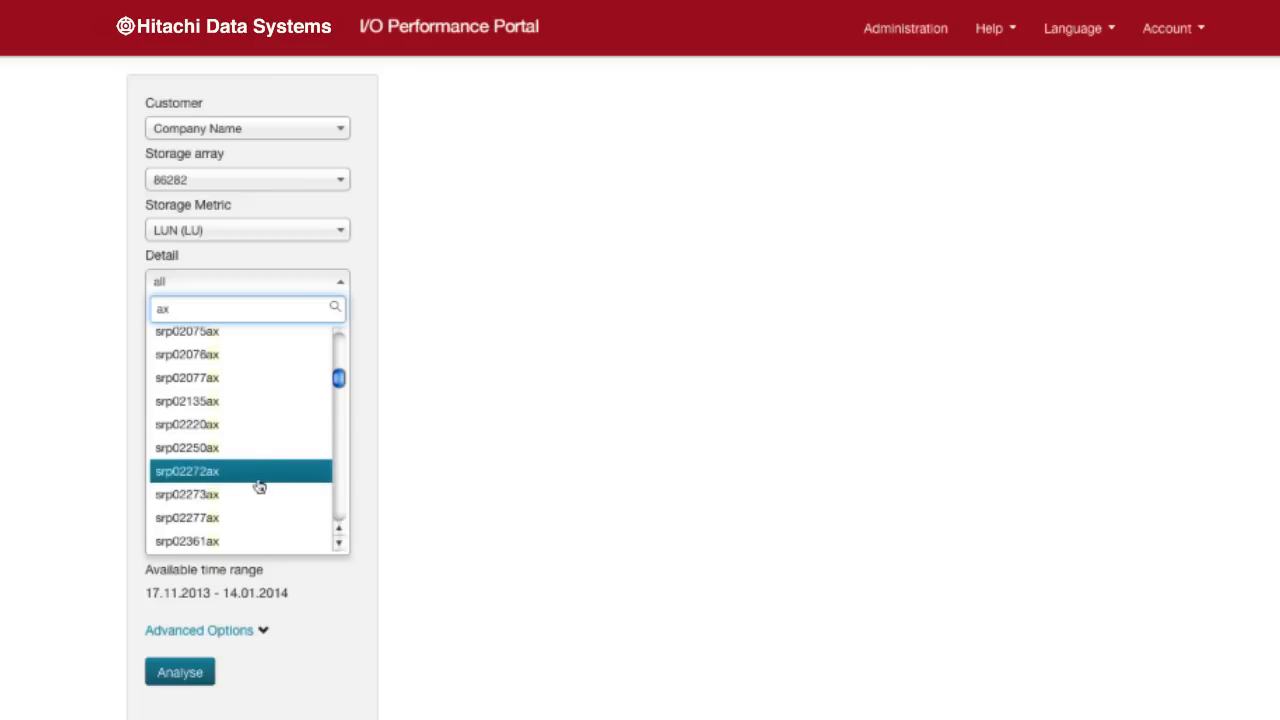
{"action": "left_click", "coordinate": [186, 494]}
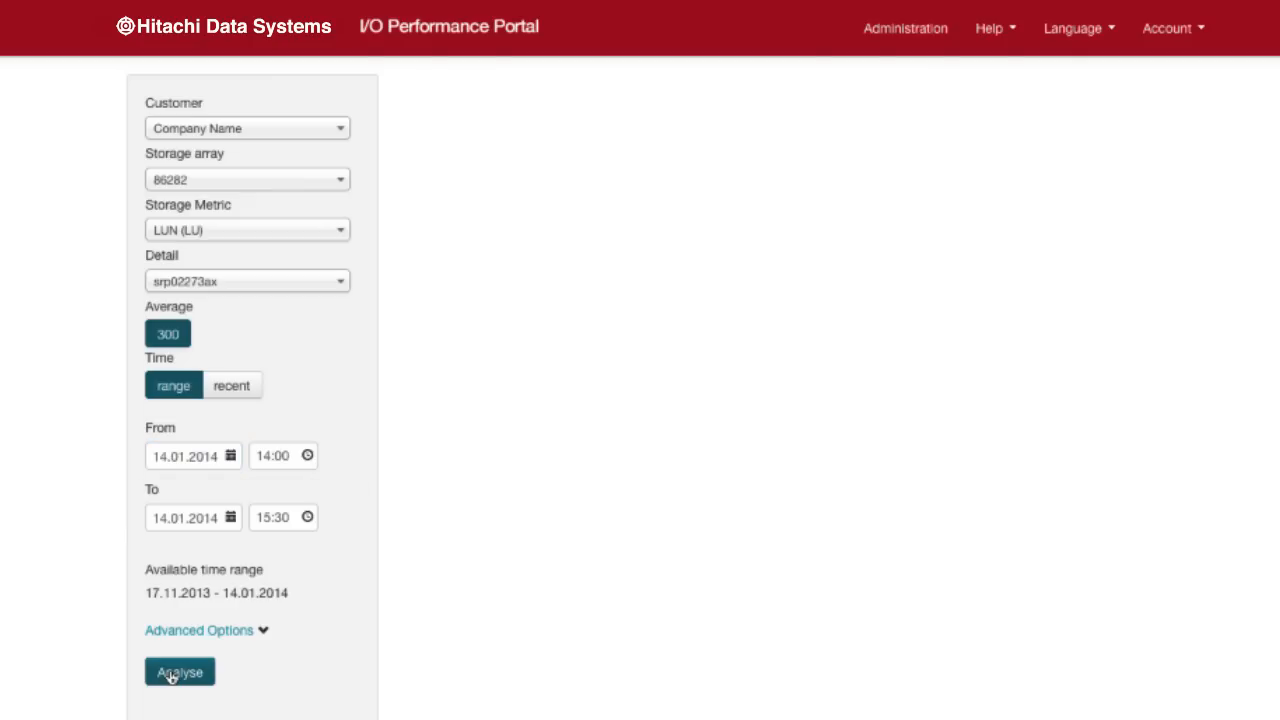
{"action": "left_click", "coordinate": [180, 672]}
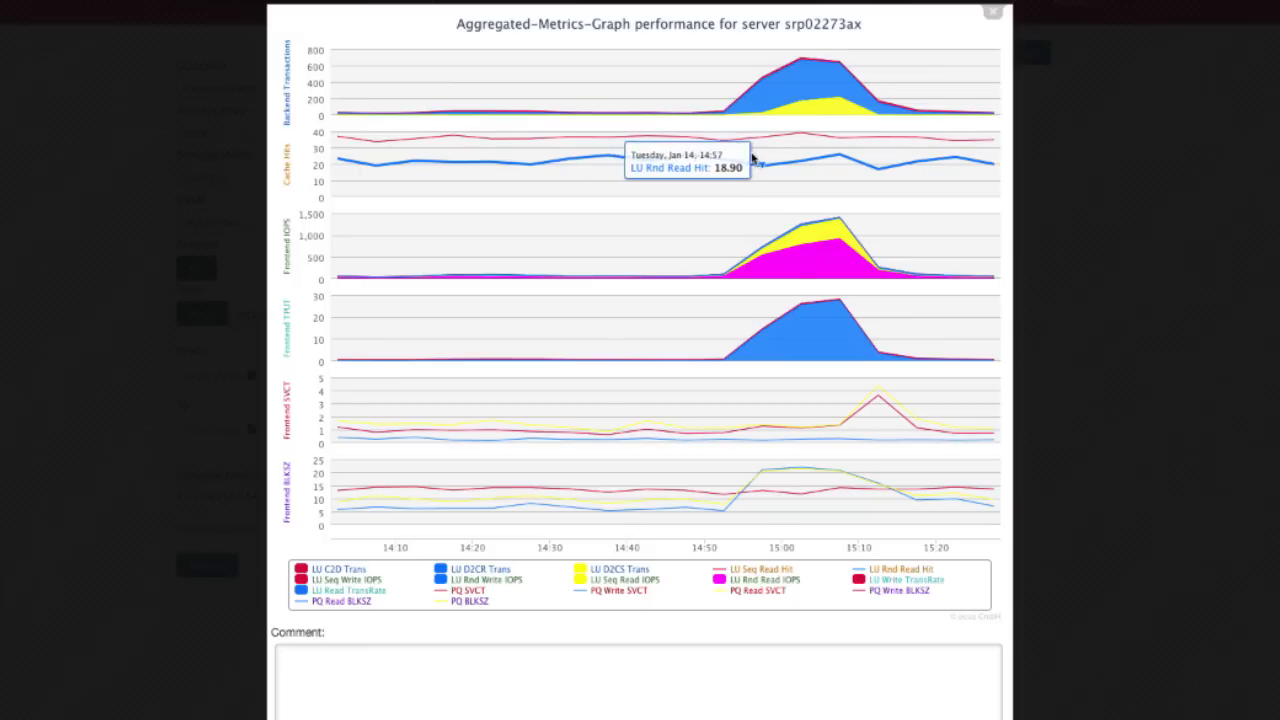
{"action": "mouse_move", "coordinate": [698, 122]}
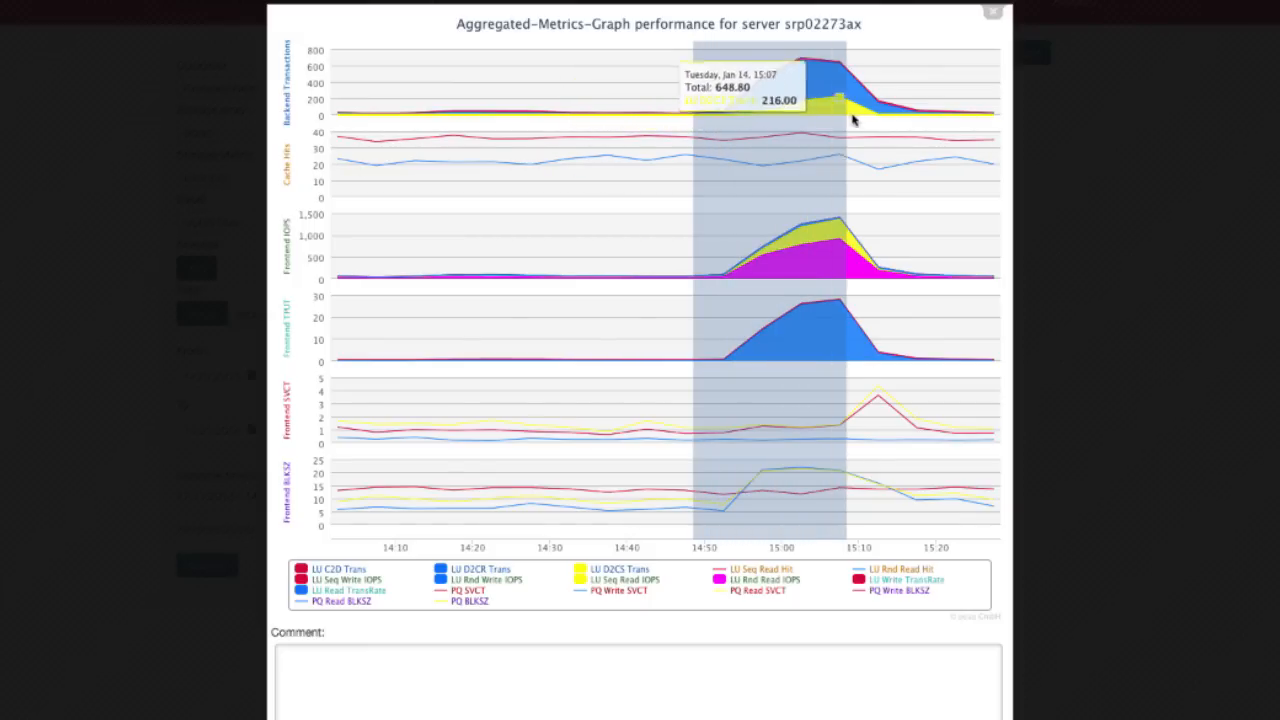
{"action": "mouse_move", "coordinate": [940, 118]}
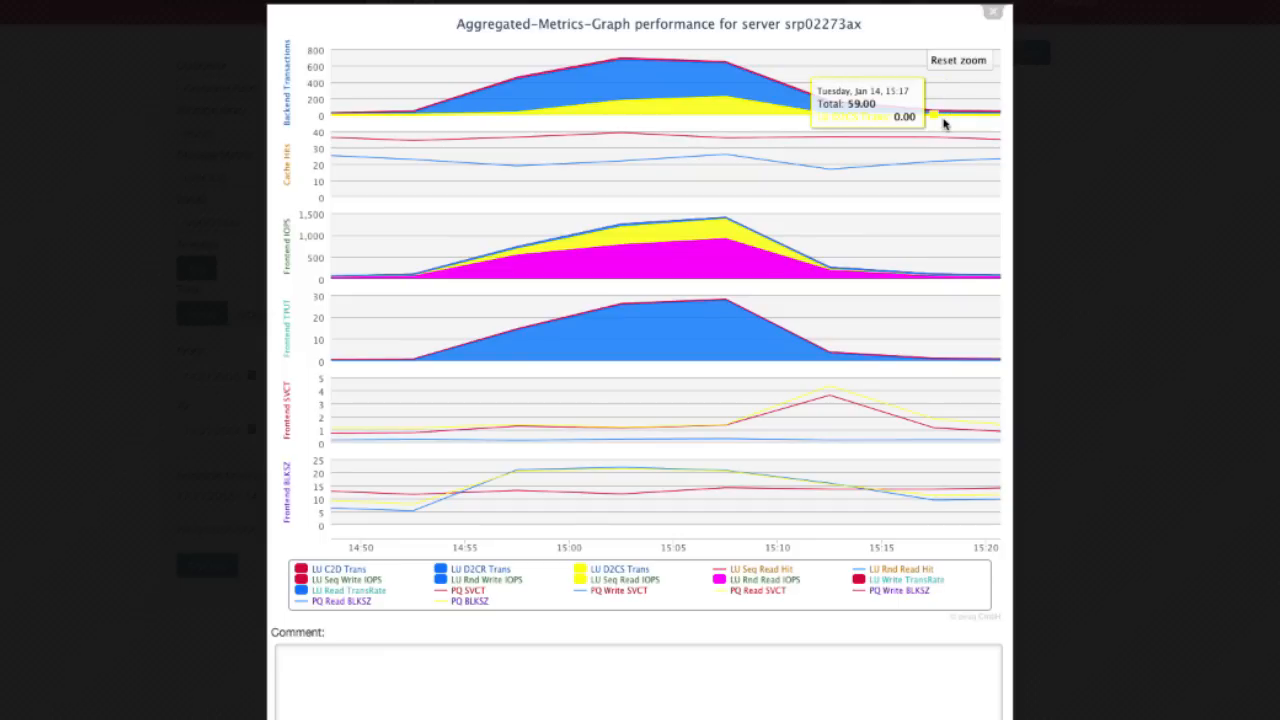
{"action": "mouse_move", "coordinate": [1124, 292]}
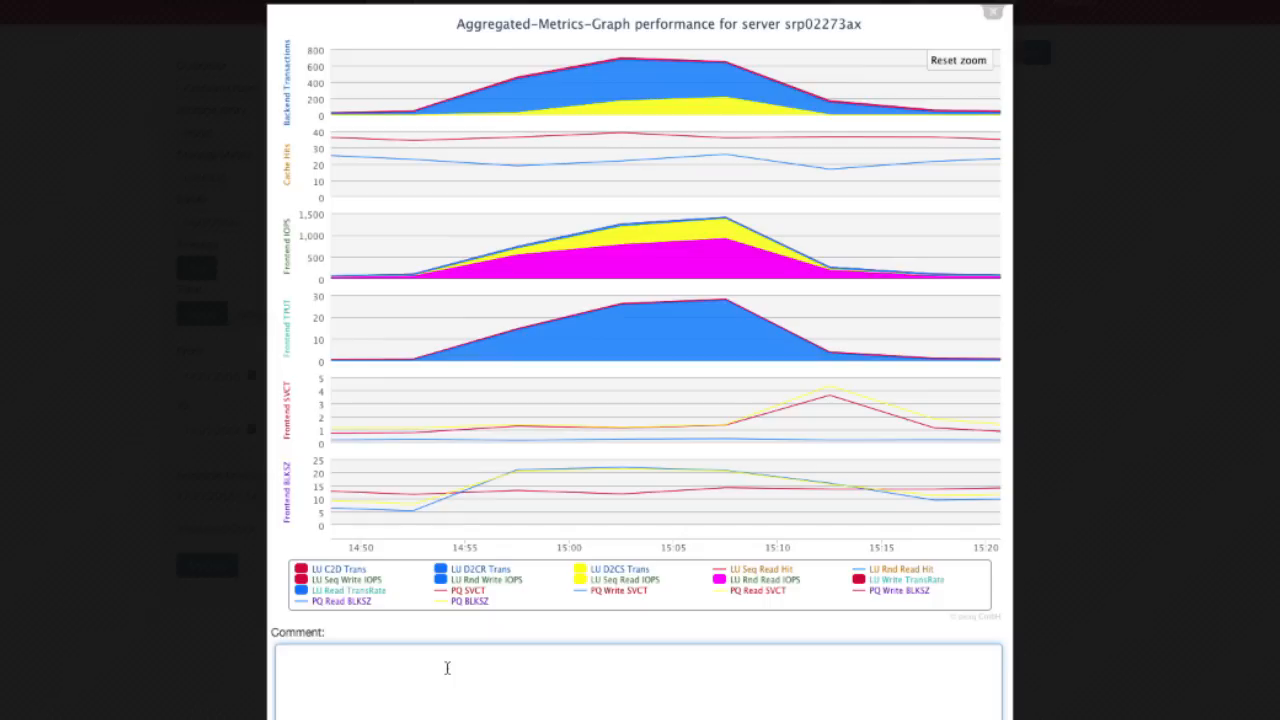
Comment the zoomed srp02273ax graph with 'The I/O did not slow down server performance'.
{"action": "type", "text": "The I/O d"}
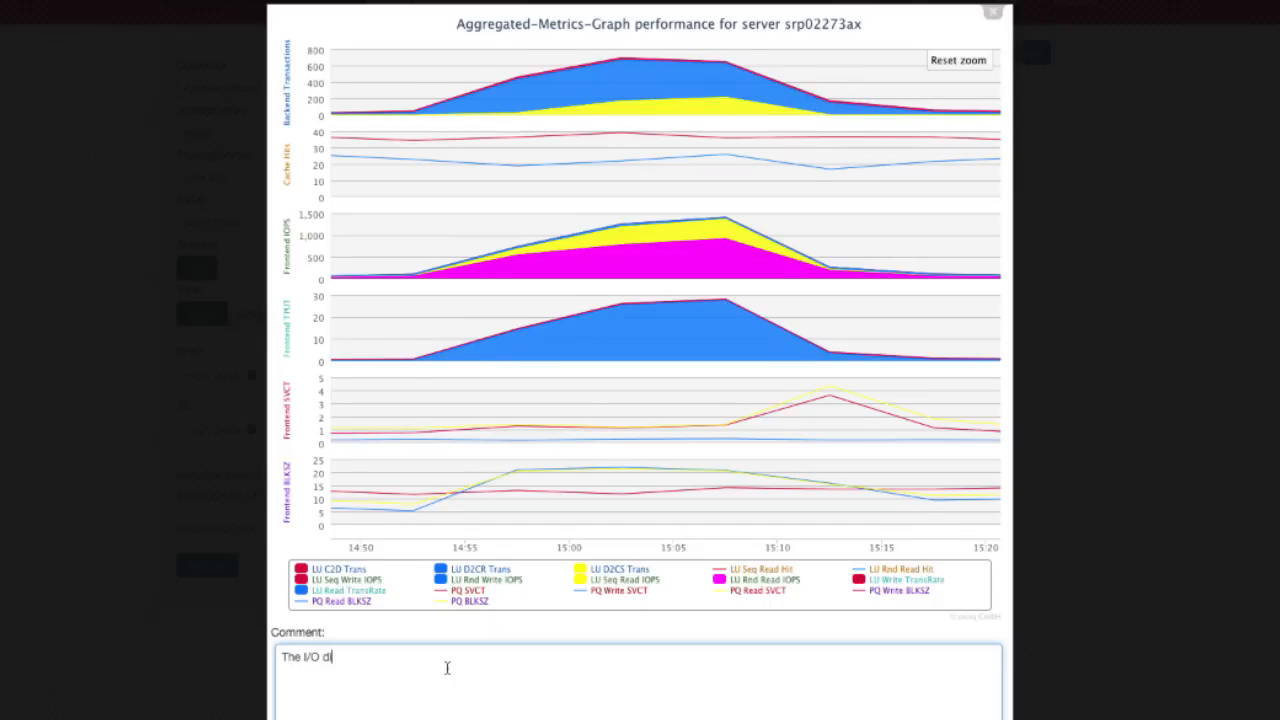
{"action": "type", "text": "id not slow down server"}
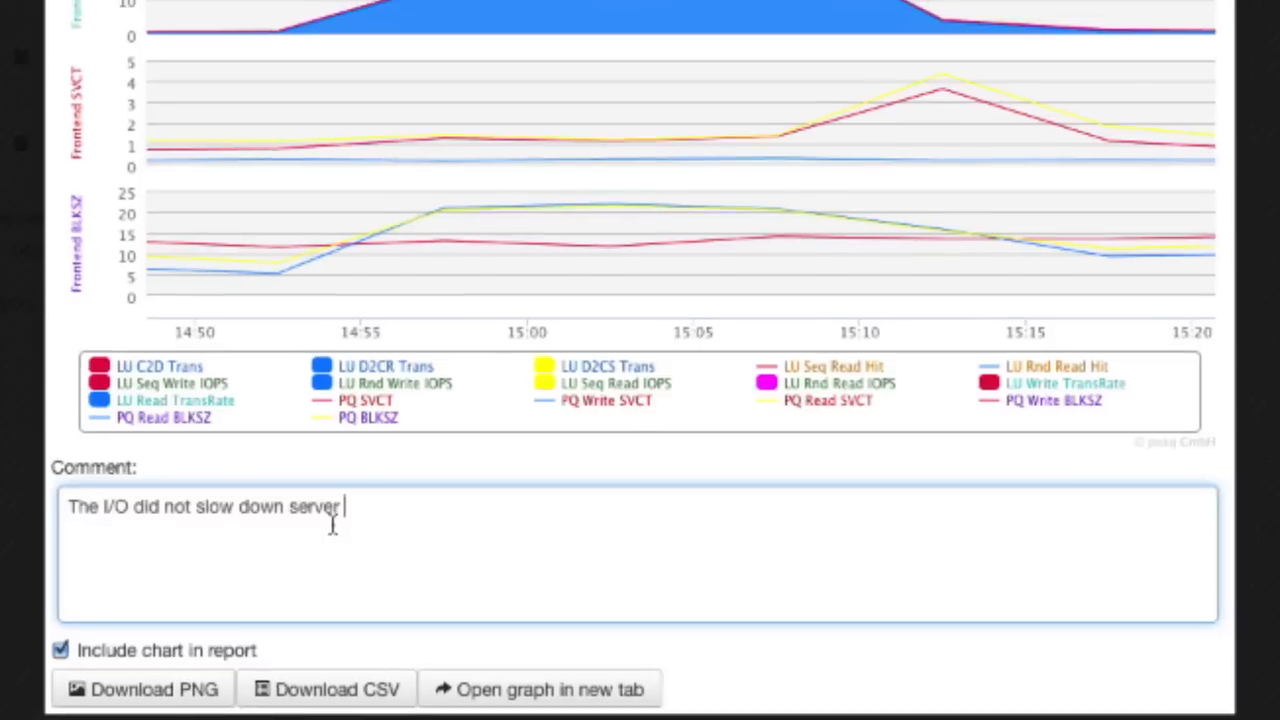
{"action": "type", "text": "performance"}
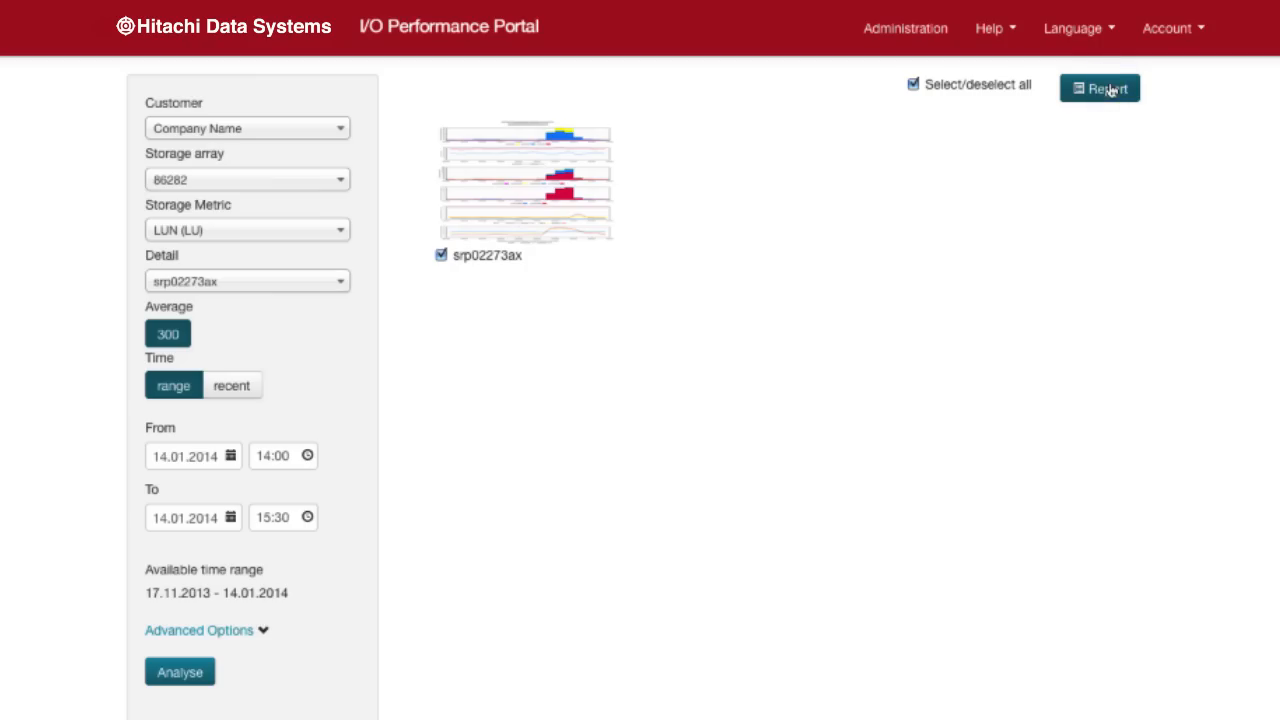
Generate the PDF report, view its cover and srp02273ax graph pages in Preview, and return to the portal.
{"action": "left_click", "coordinate": [1100, 88]}
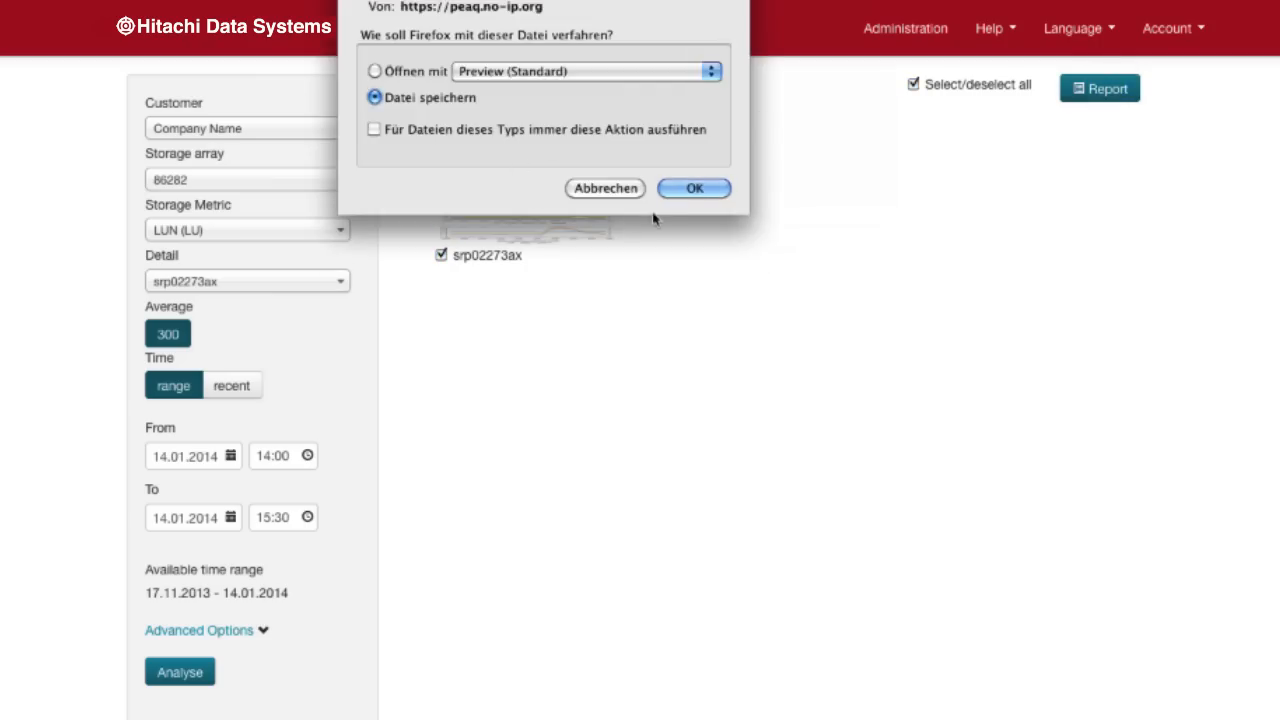
{"action": "left_click", "coordinate": [694, 188]}
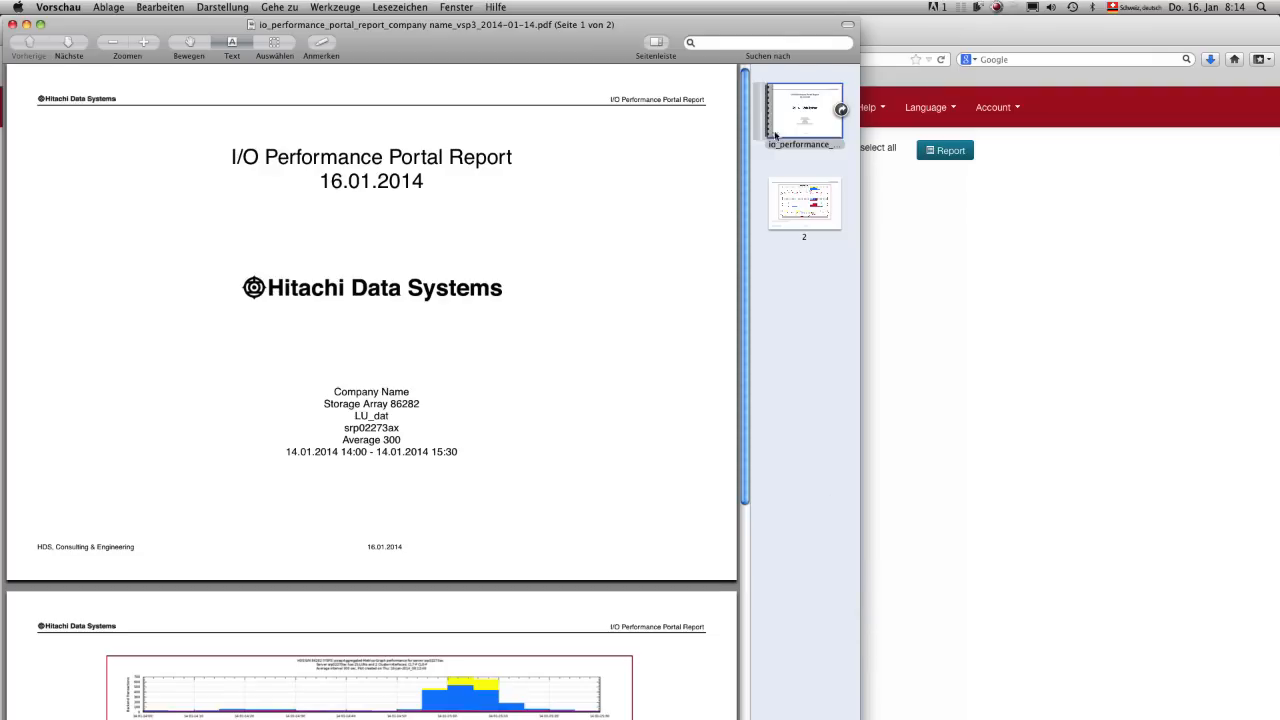
{"action": "scroll", "scroll_direction": "down", "scroll_amount": 3}
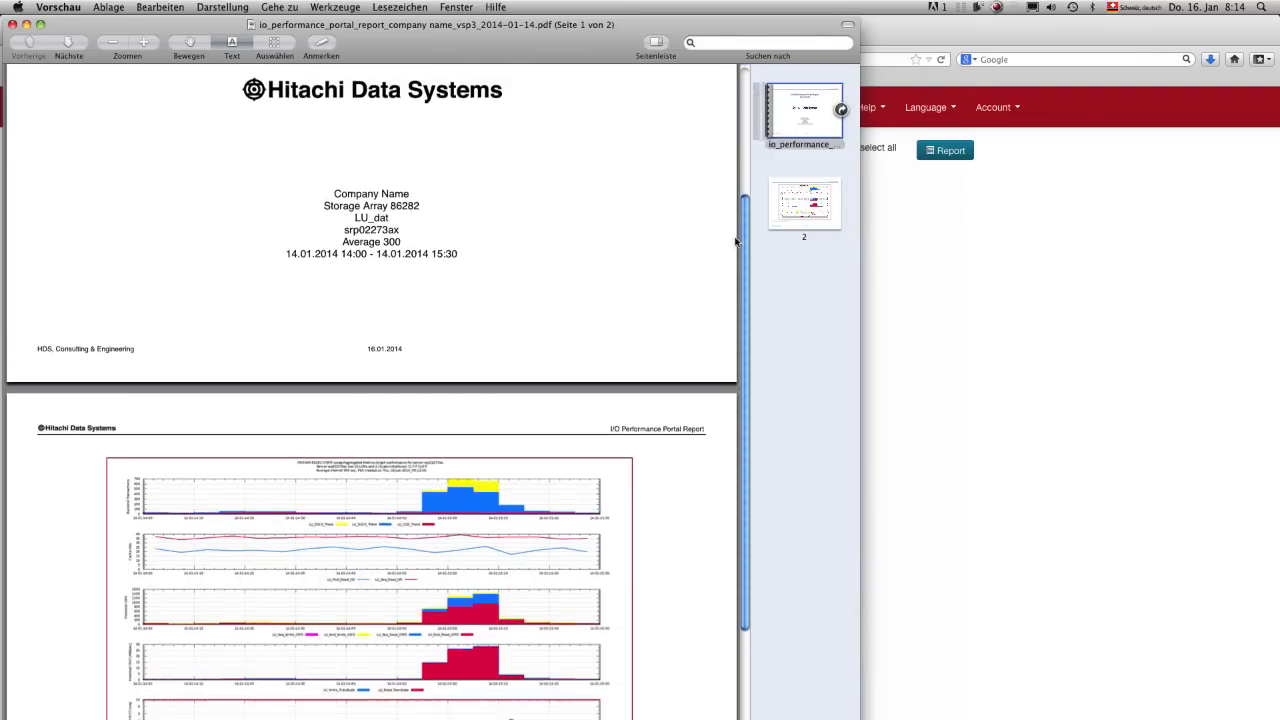
{"action": "scroll", "scroll_direction": "down", "scroll_amount": 3}
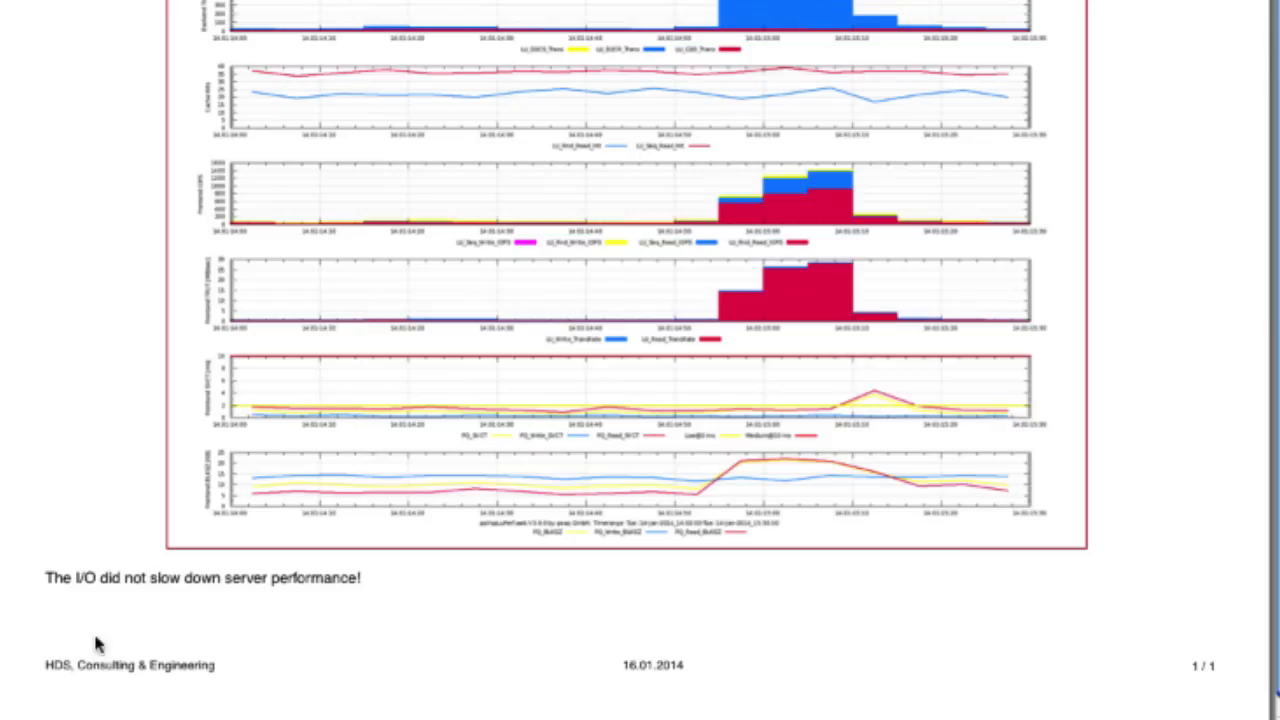
{"action": "mouse_move", "coordinate": [388, 608]}
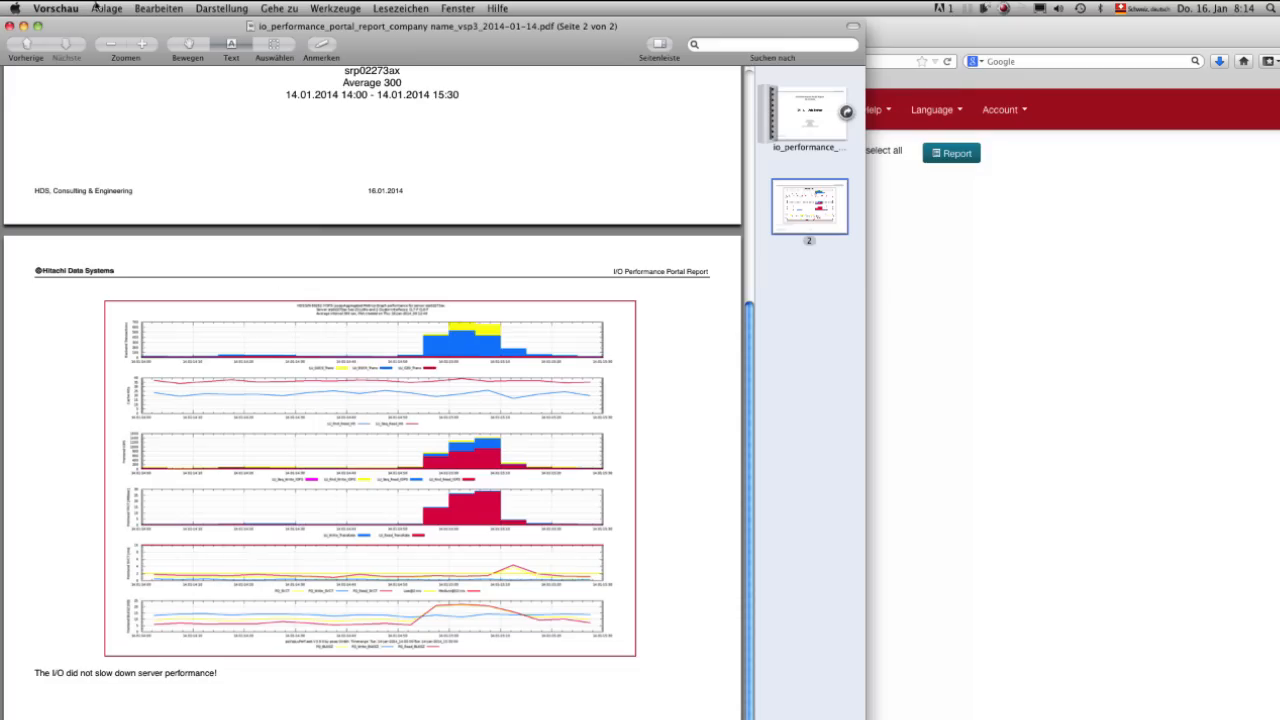
{"action": "left_click", "coordinate": [108, 8]}
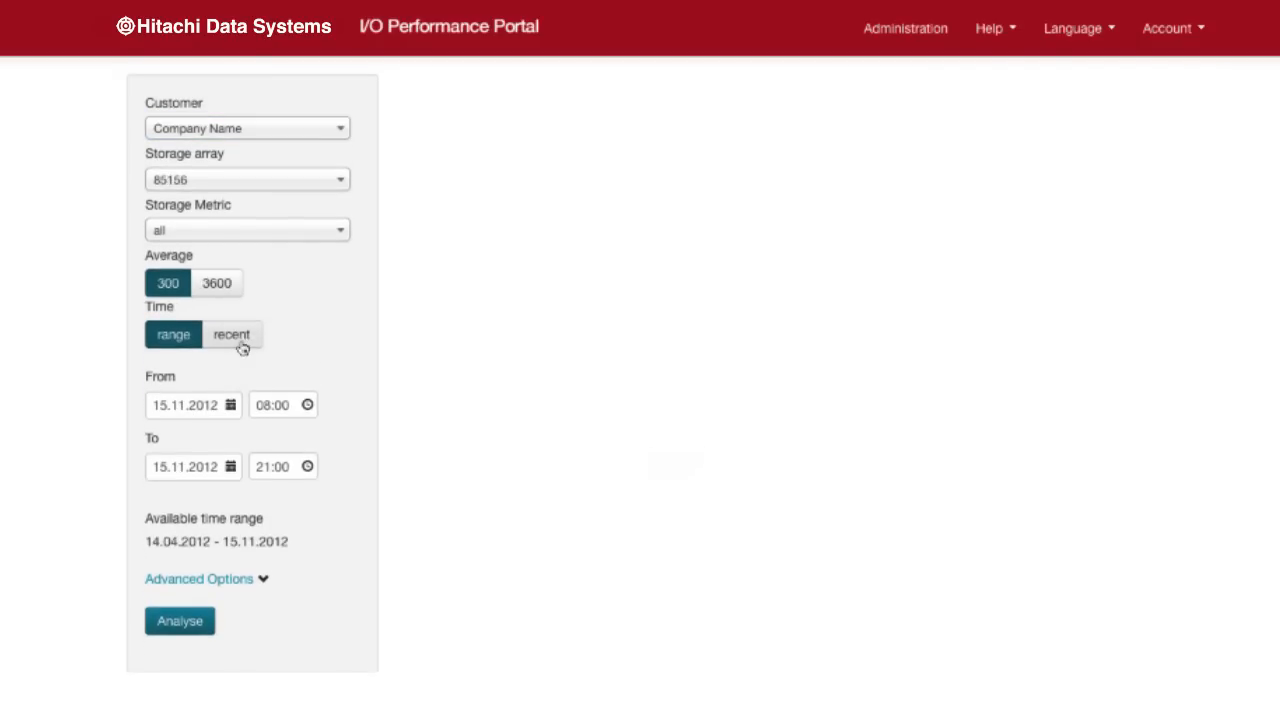
{"action": "mouse_move", "coordinate": [200, 320]}
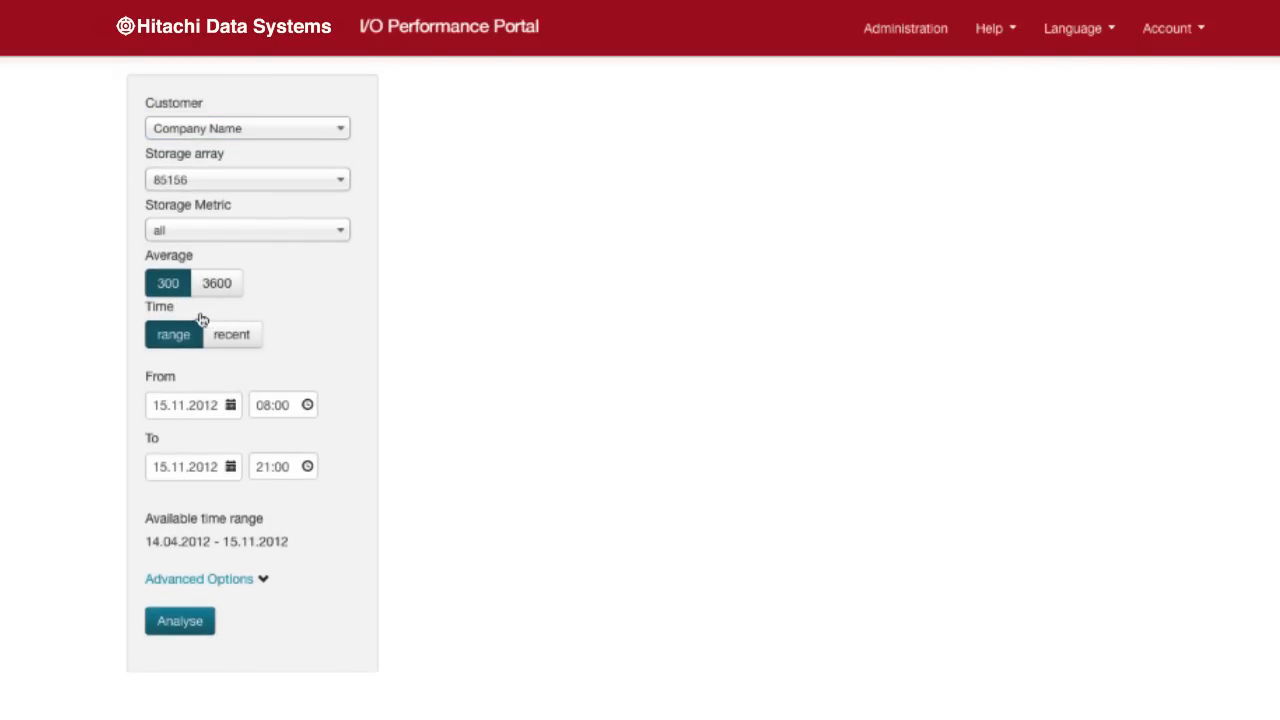
{"action": "mouse_move", "coordinate": [224, 222]}
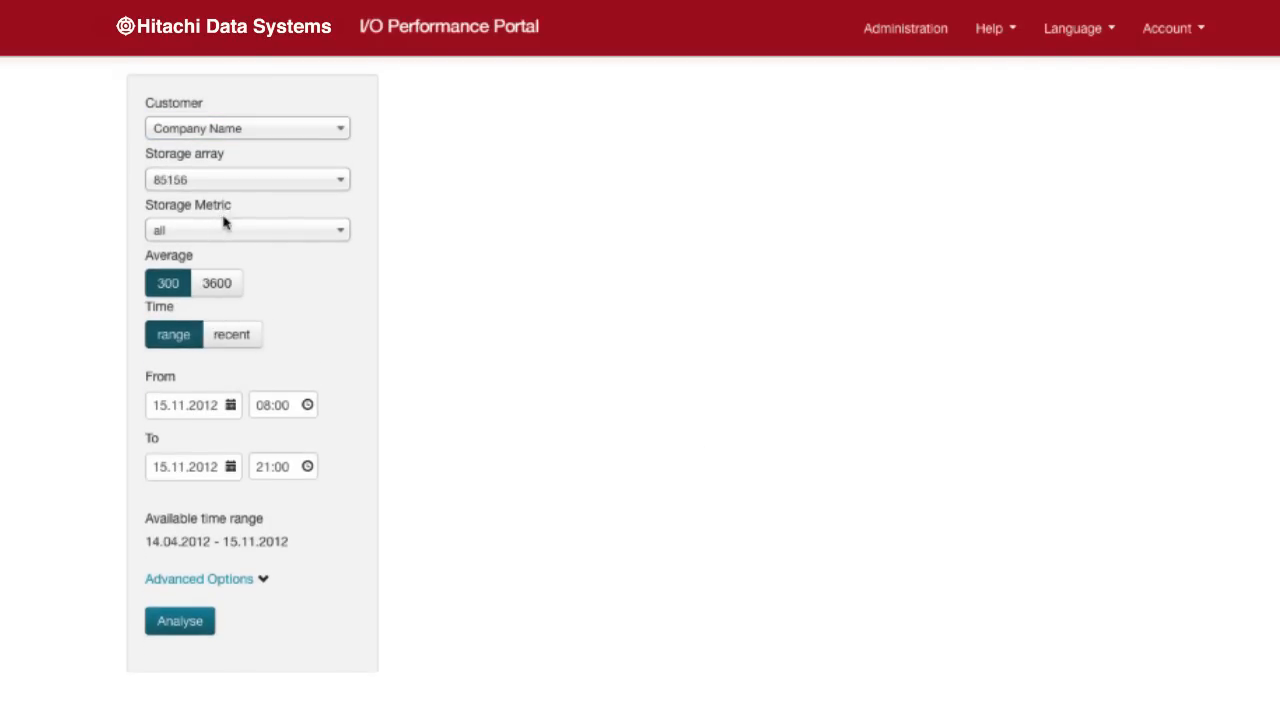
Run a LUN analysis of VSP 85156 from 16.04.2012 08:00 to 17.04.2012 08:00.
{"action": "left_click", "coordinate": [248, 230]}
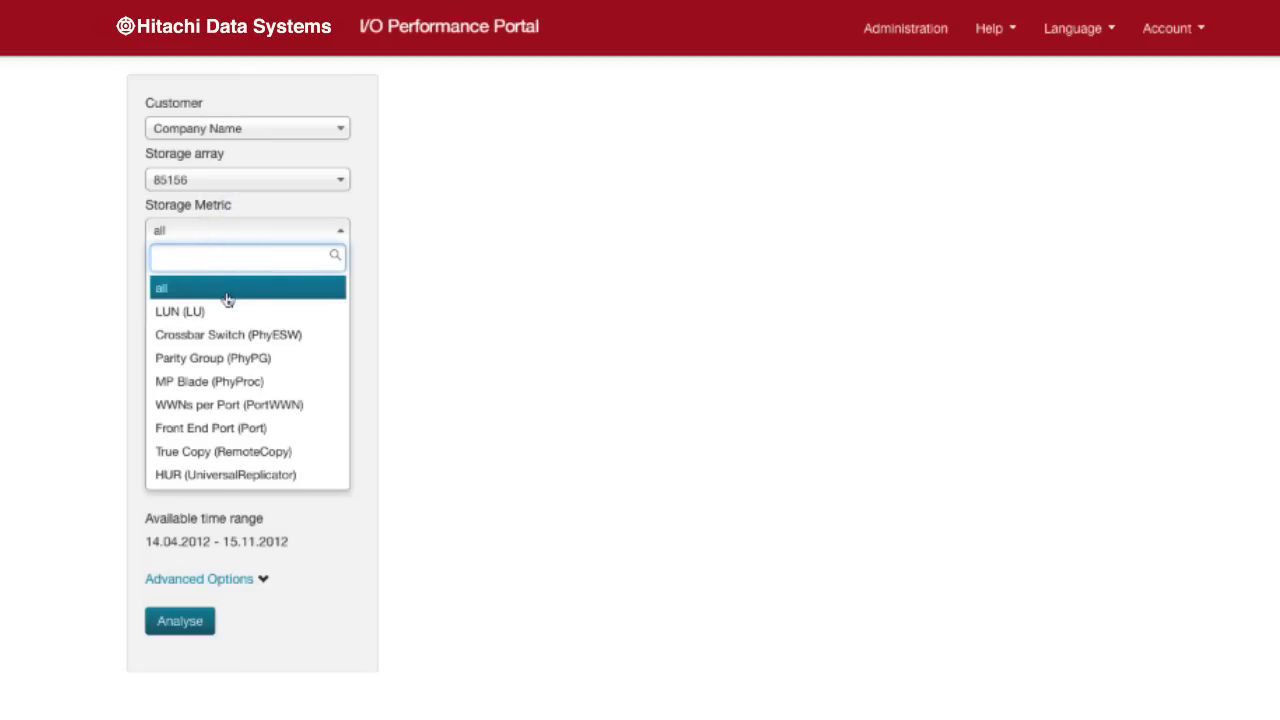
{"action": "left_click", "coordinate": [180, 312]}
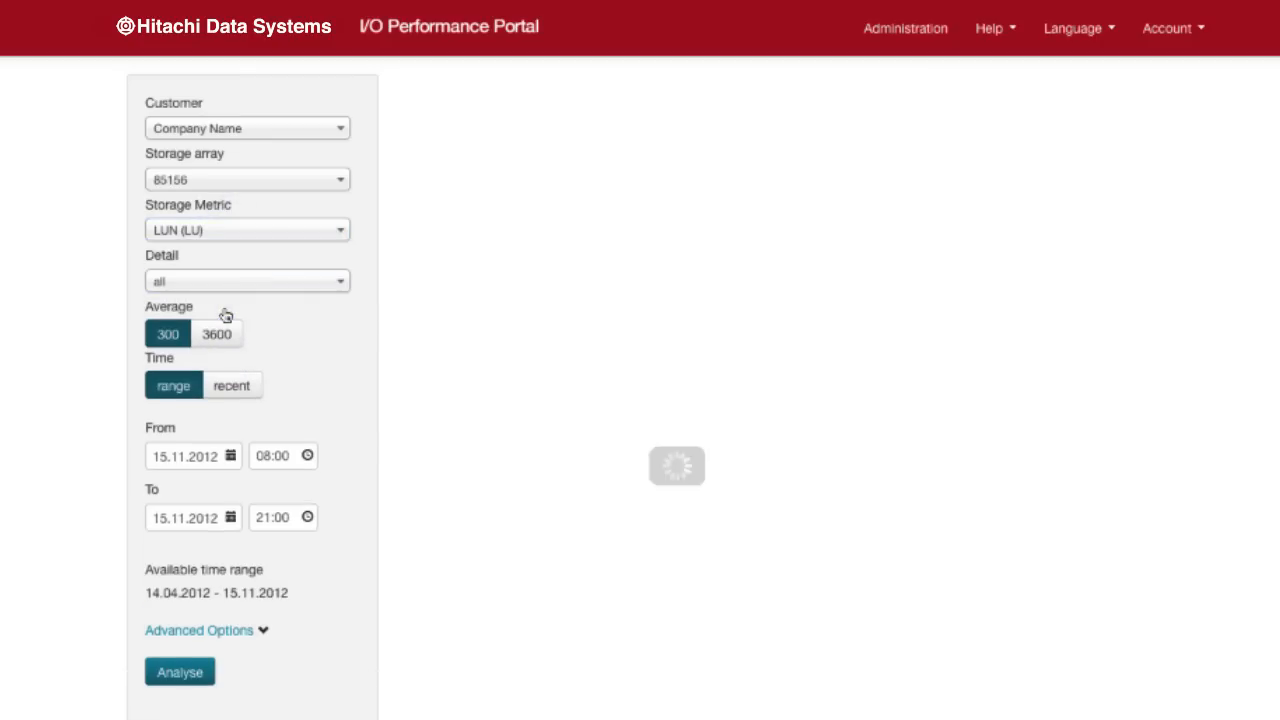
{"action": "left_click", "coordinate": [248, 280]}
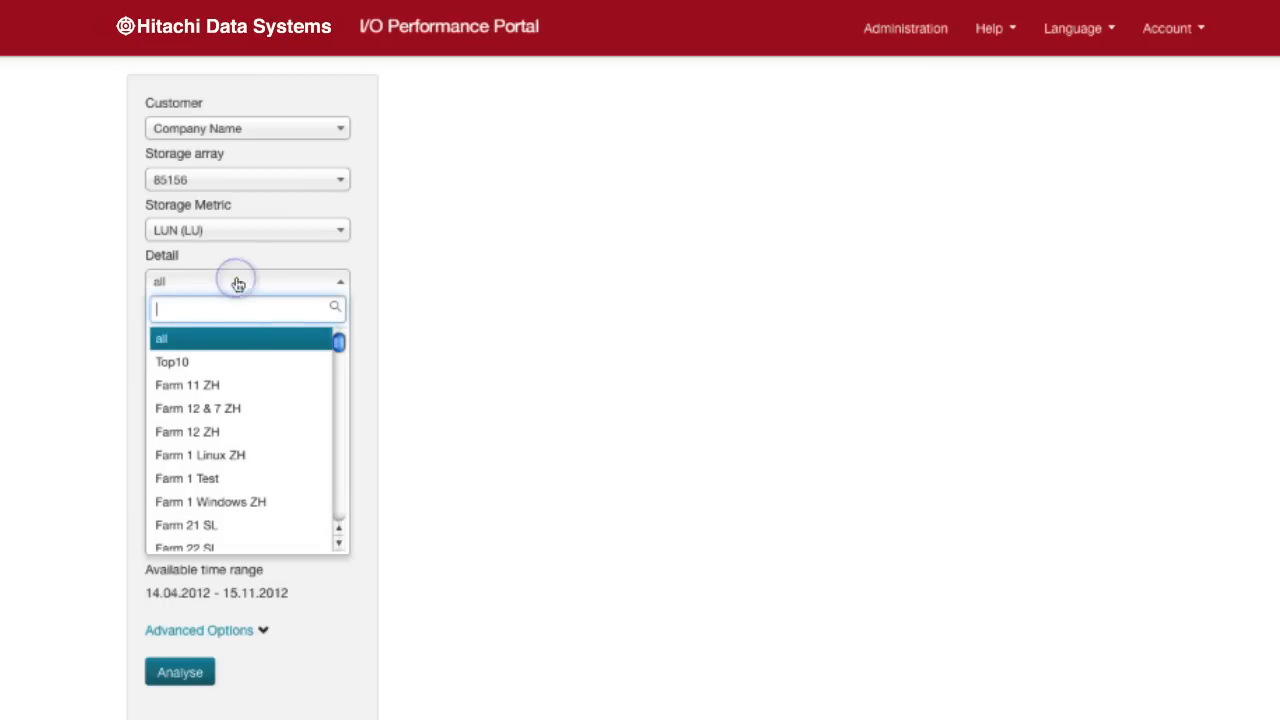
{"action": "type", "text": "VSP 85156"}
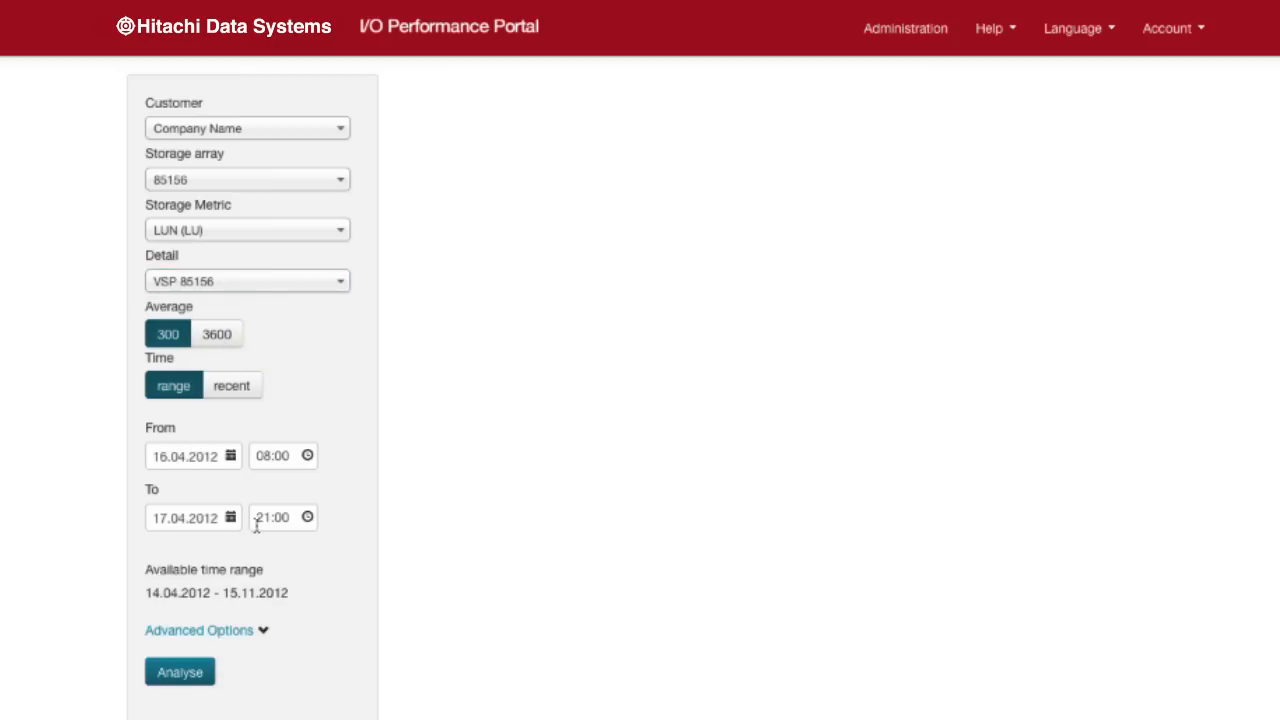
{"action": "left_click", "coordinate": [272, 516]}
{"action": "type", "text": "08"}
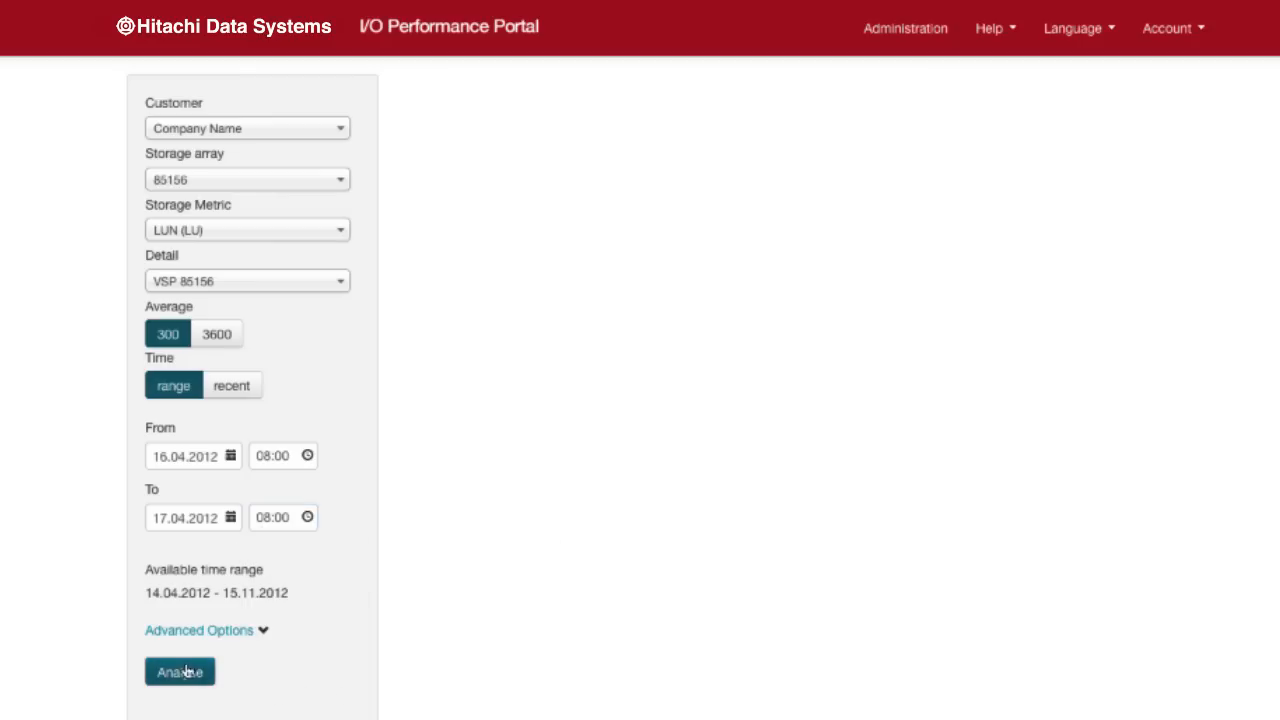
{"action": "left_click", "coordinate": [180, 672]}
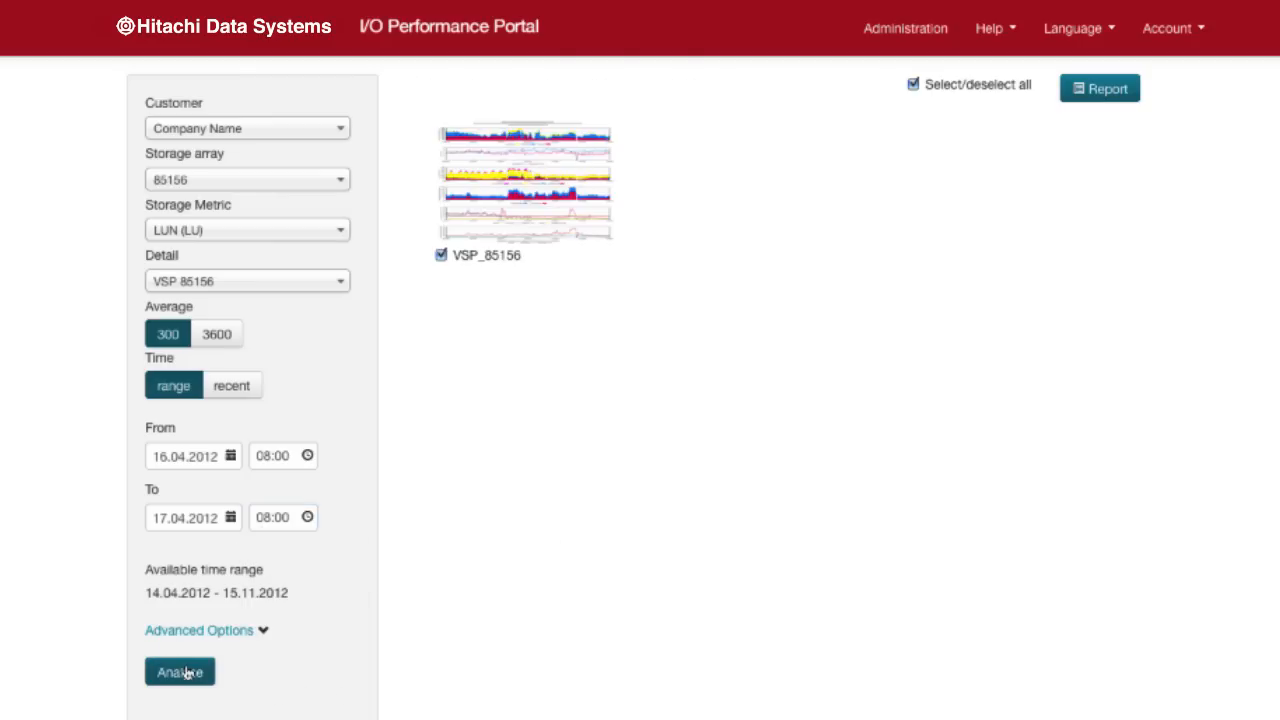
Analyse the Top10 detail for 16–17 April 2012 and review the enlarged Top10 graph.
{"action": "left_click", "coordinate": [180, 672]}
{"action": "type", "text": "top"}
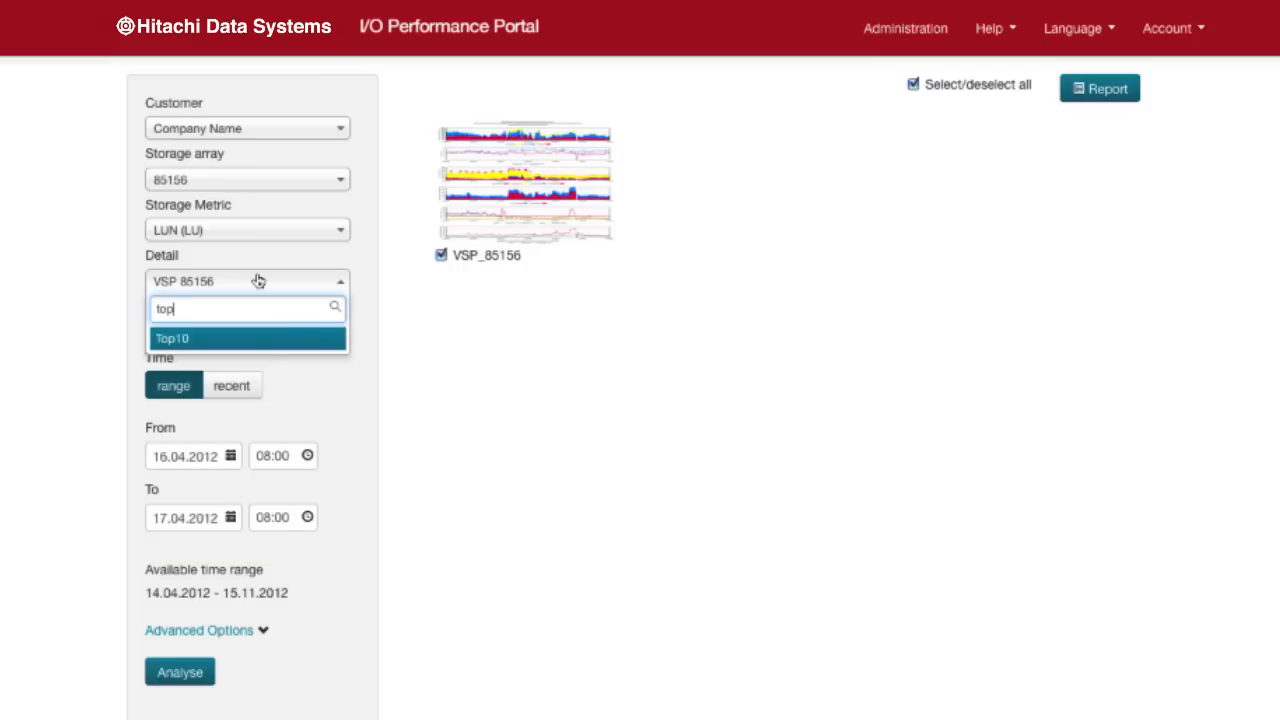
{"action": "left_click", "coordinate": [172, 338]}
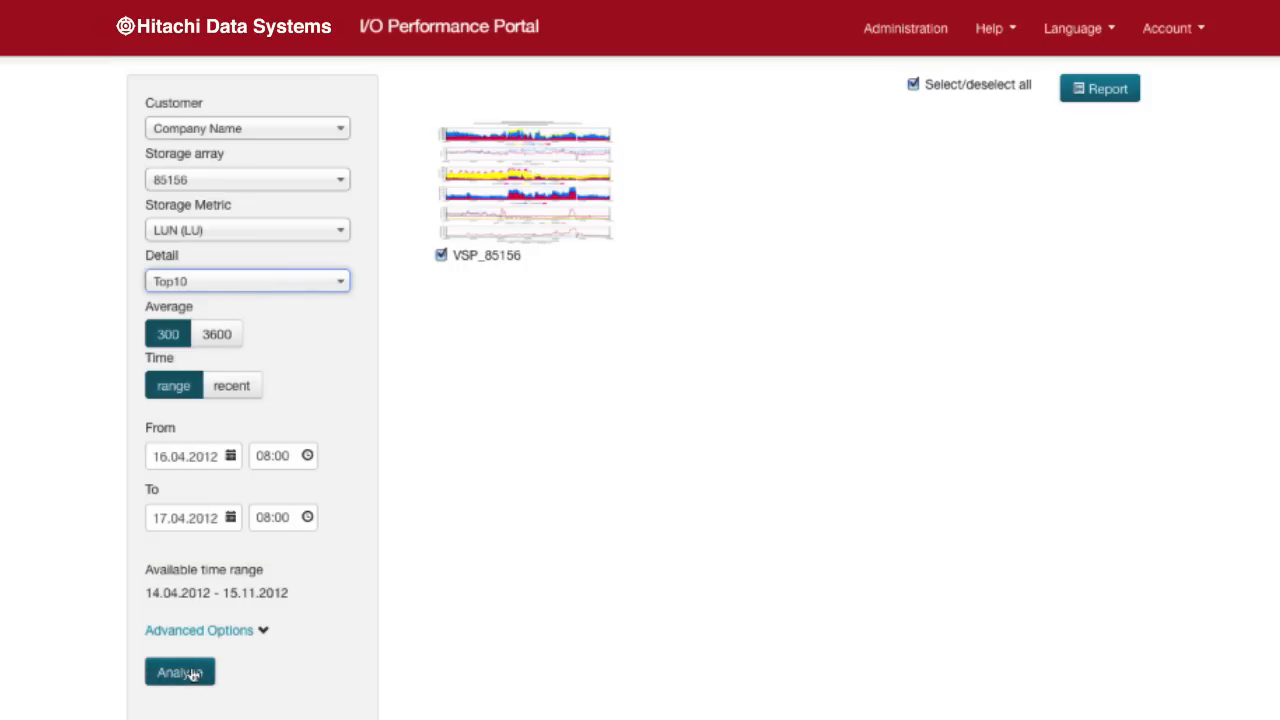
{"action": "left_click", "coordinate": [180, 672]}
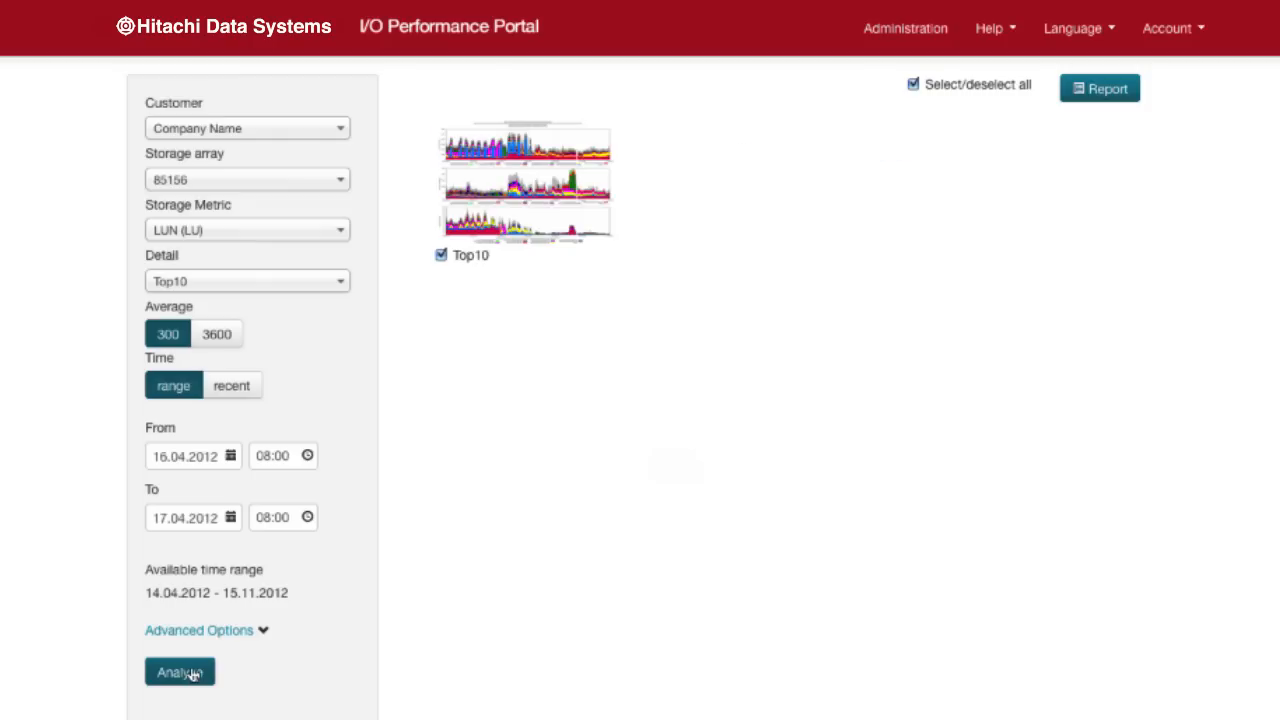
{"action": "mouse_move", "coordinate": [556, 204]}
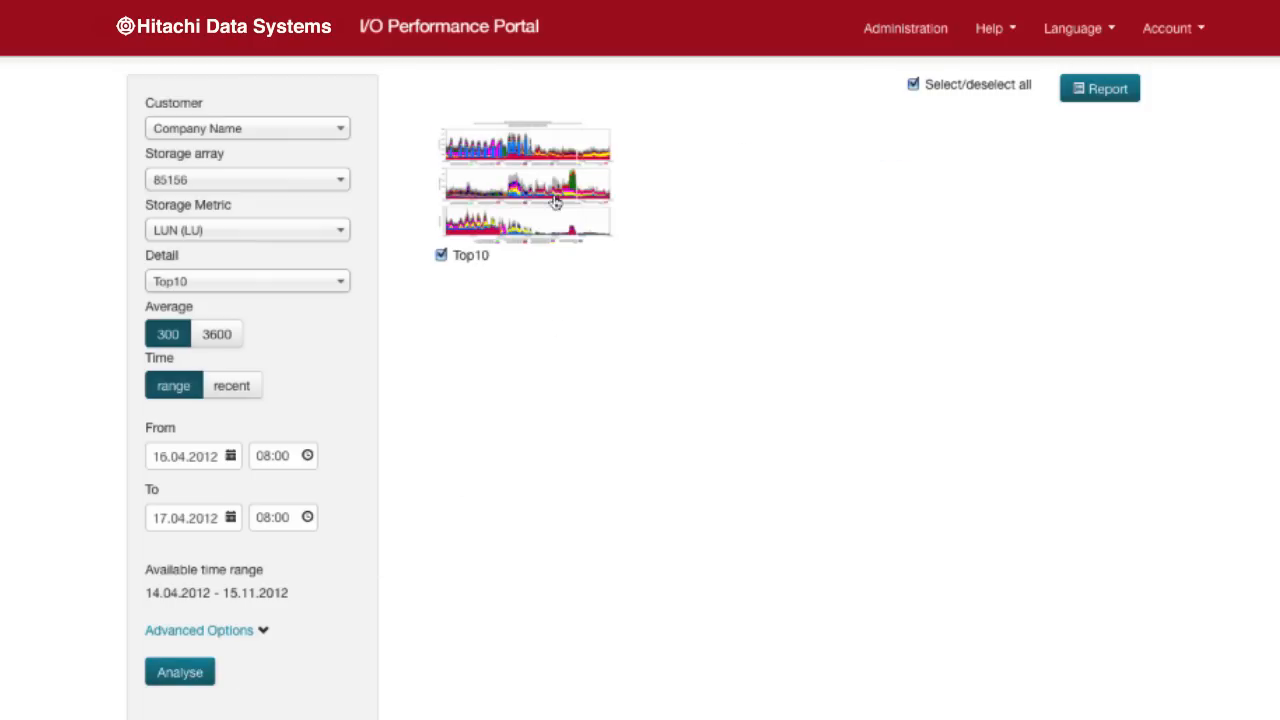
{"action": "left_click", "coordinate": [524, 180]}
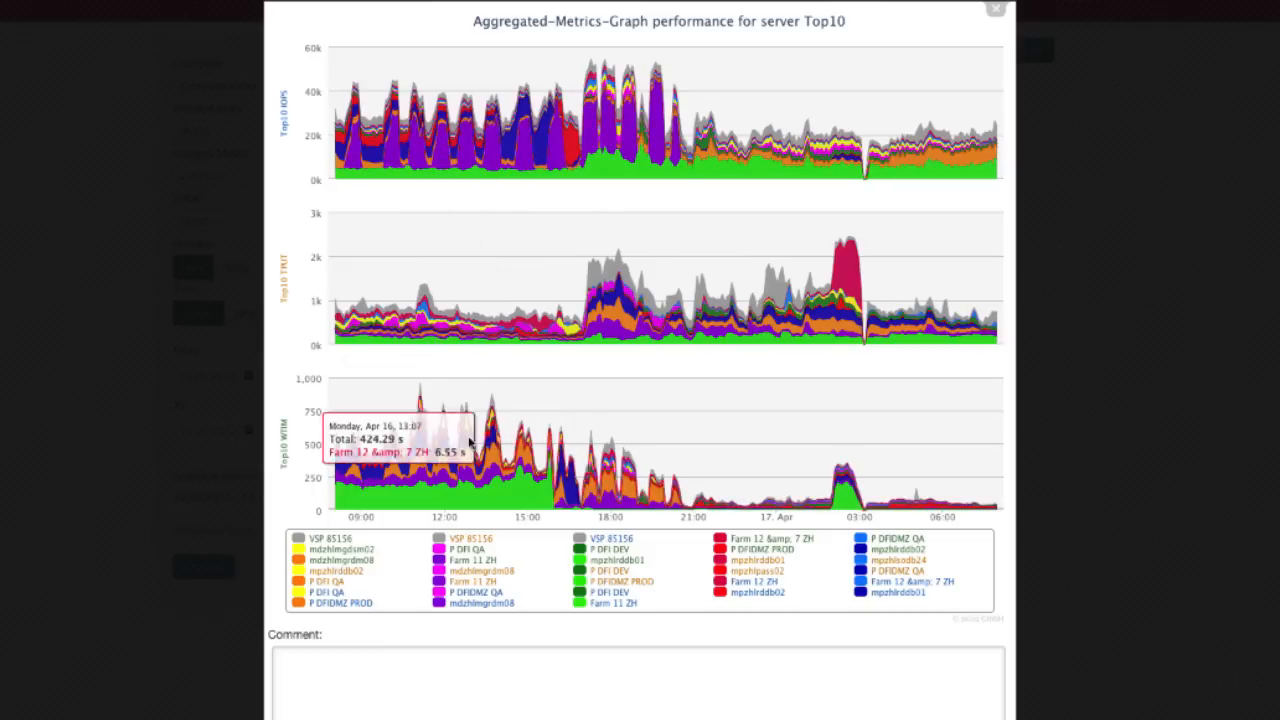
{"action": "mouse_move", "coordinate": [496, 490]}
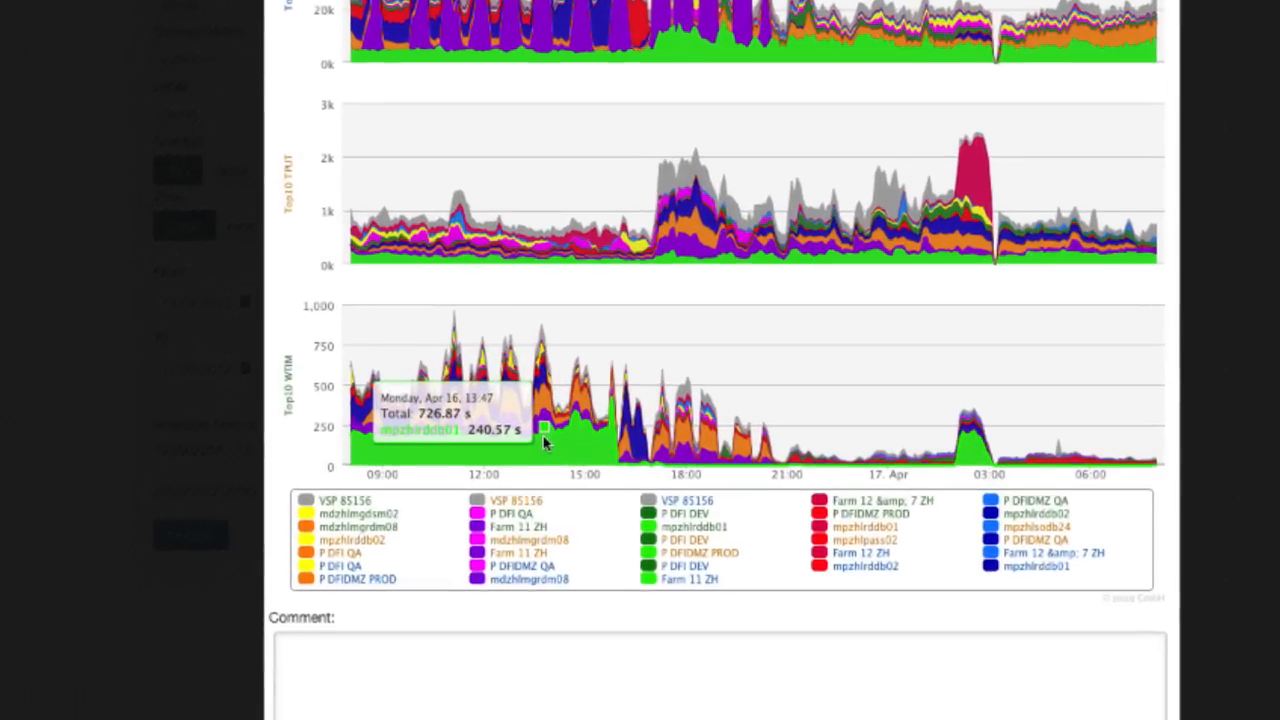
{"action": "scroll", "scroll_direction": "down", "scroll_amount": 3}
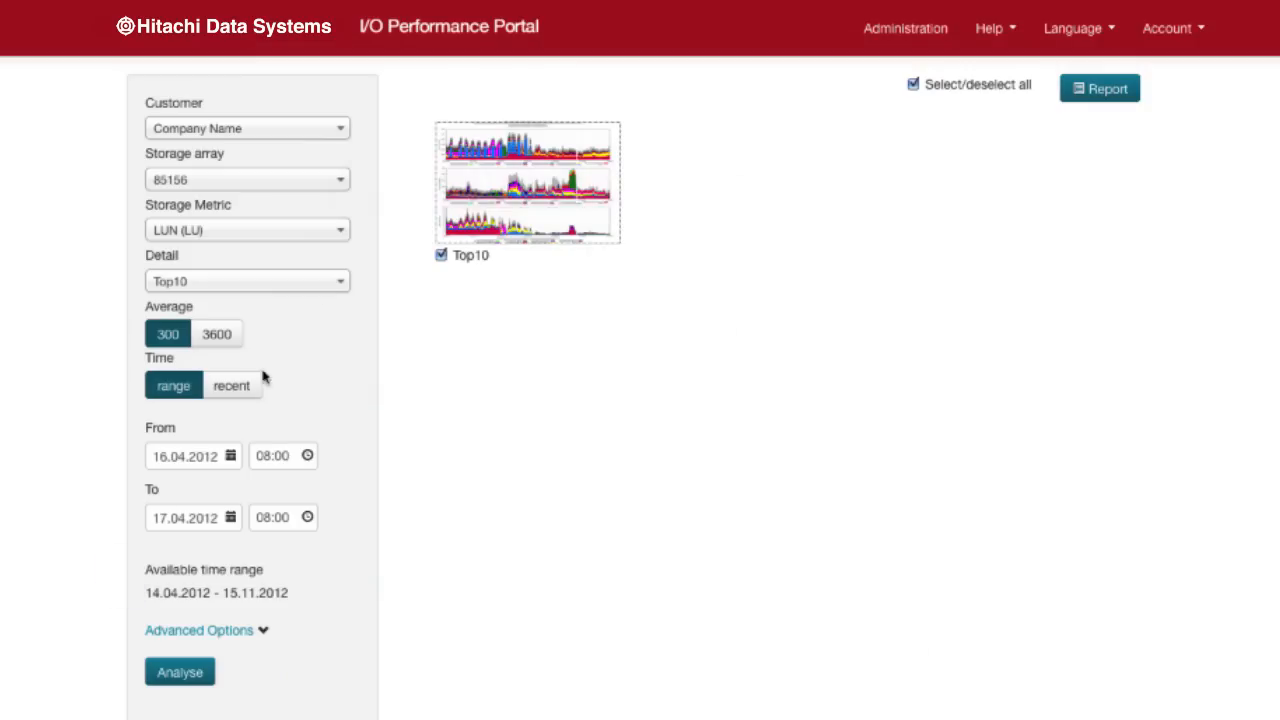
{"action": "mouse_move", "coordinate": [224, 284]}
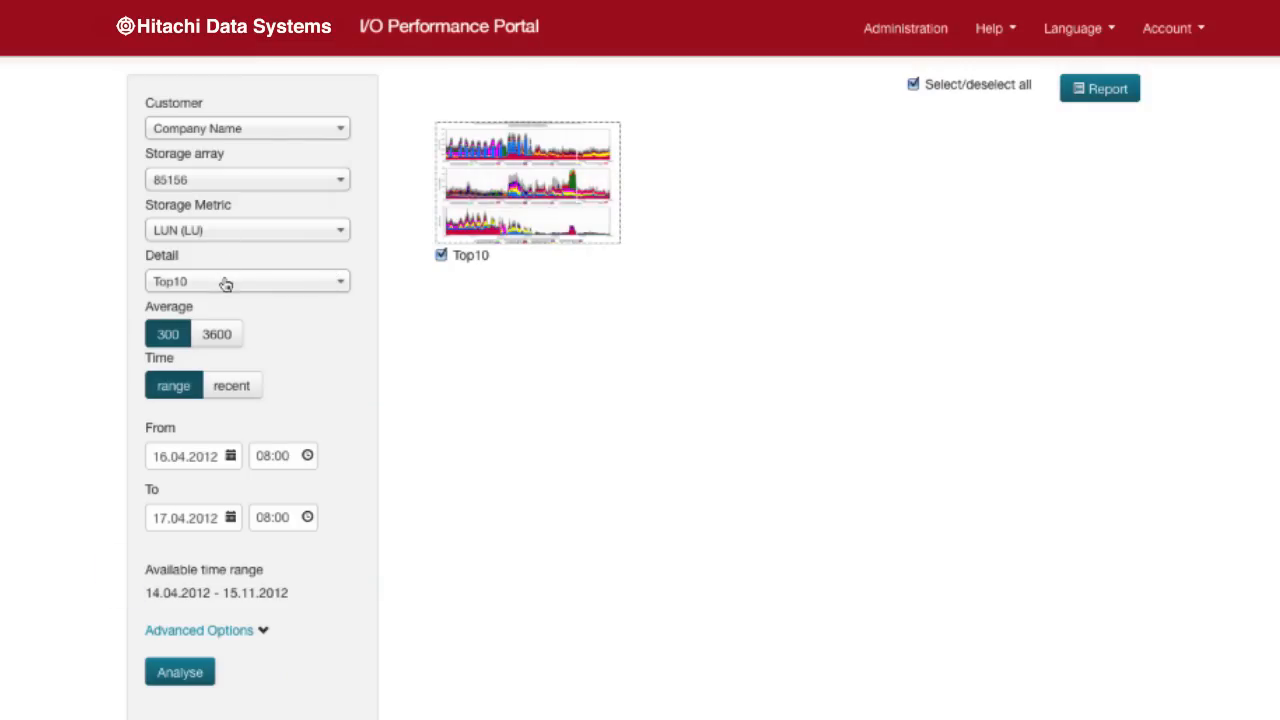
Search 'rddb' in the Detail list and choose server mpzhlrddb01.
{"action": "left_click", "coordinate": [248, 280]}
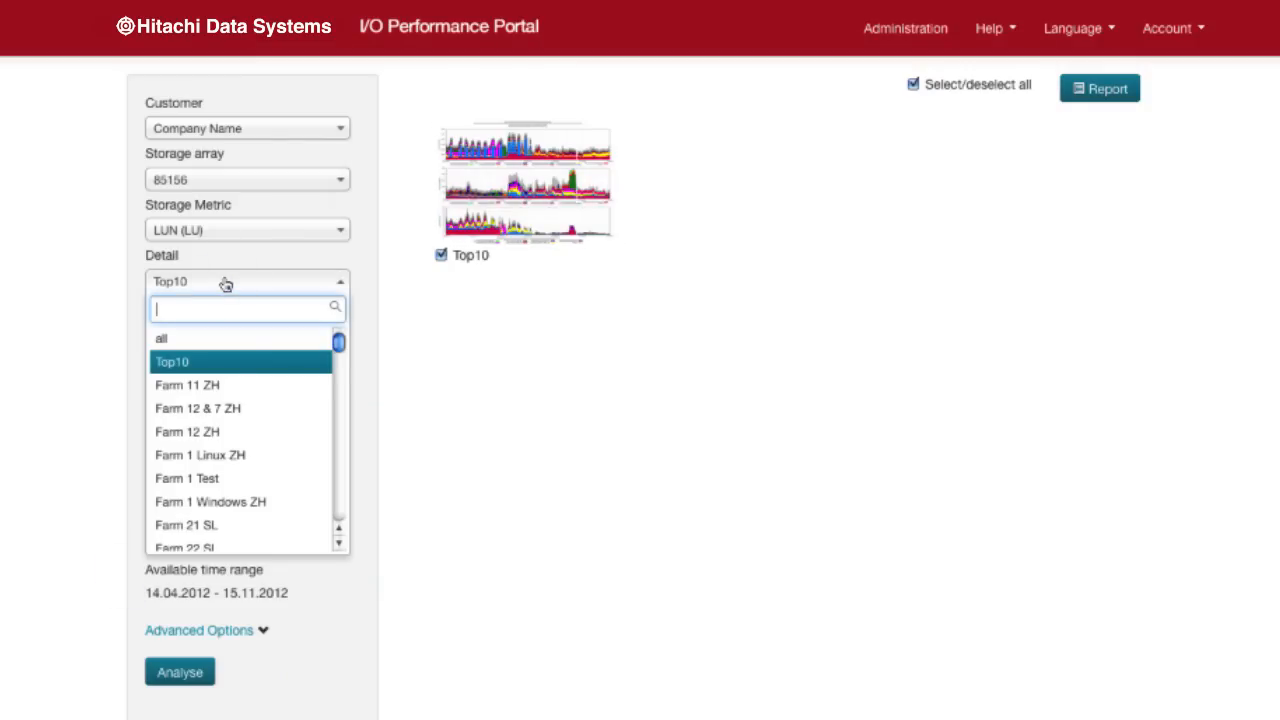
{"action": "type", "text": "rddb"}
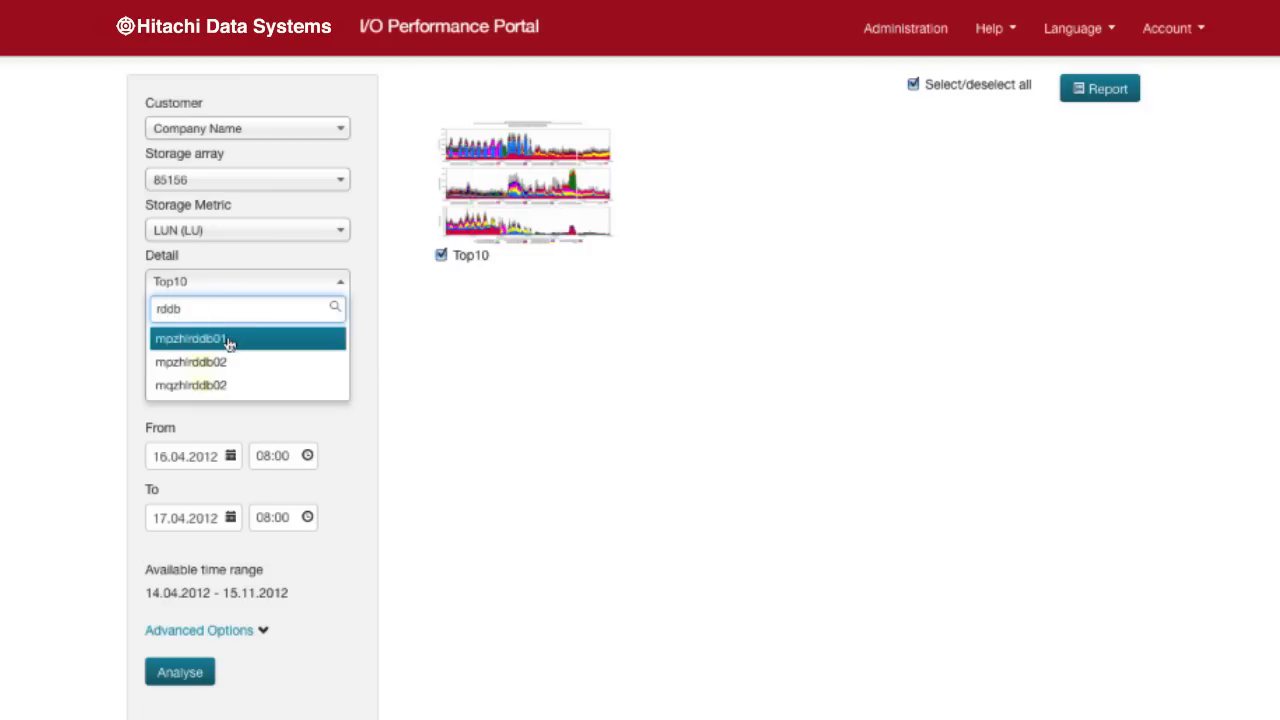
{"action": "left_click", "coordinate": [188, 338]}
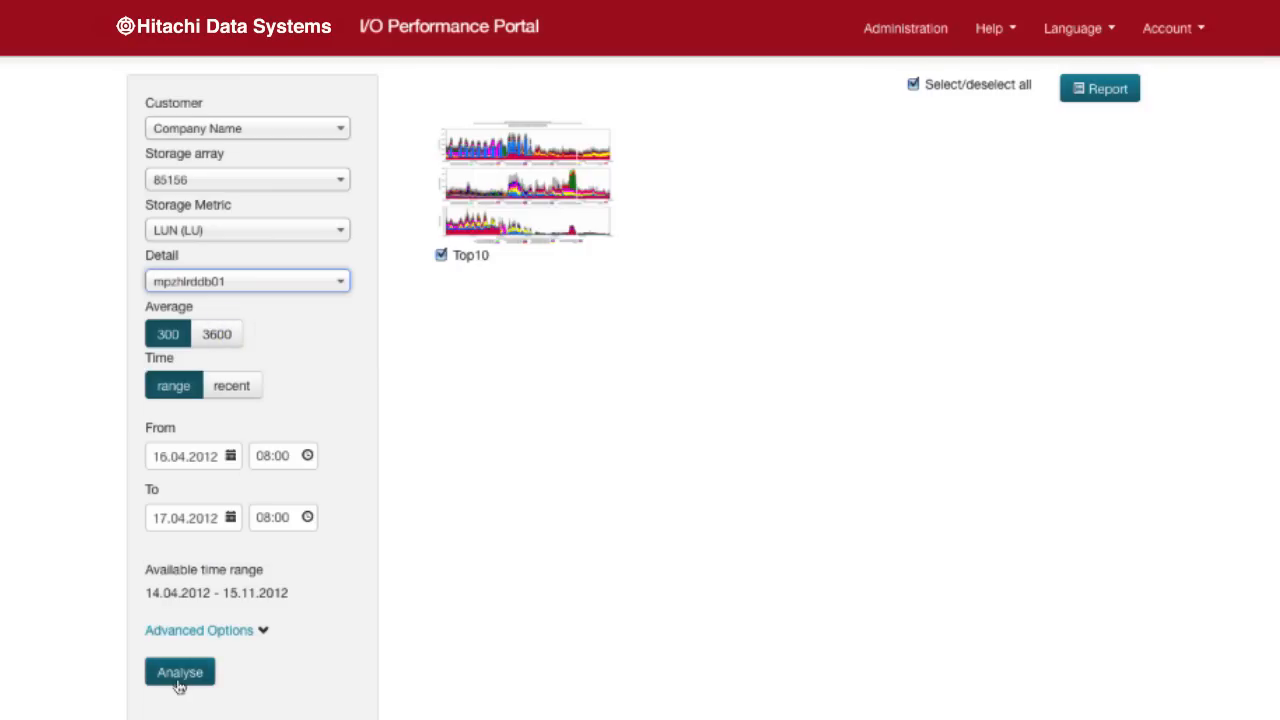
Run the analysis to produce the aggregated metrics graph for server mpzhlrddb01.
{"action": "left_click", "coordinate": [180, 672]}
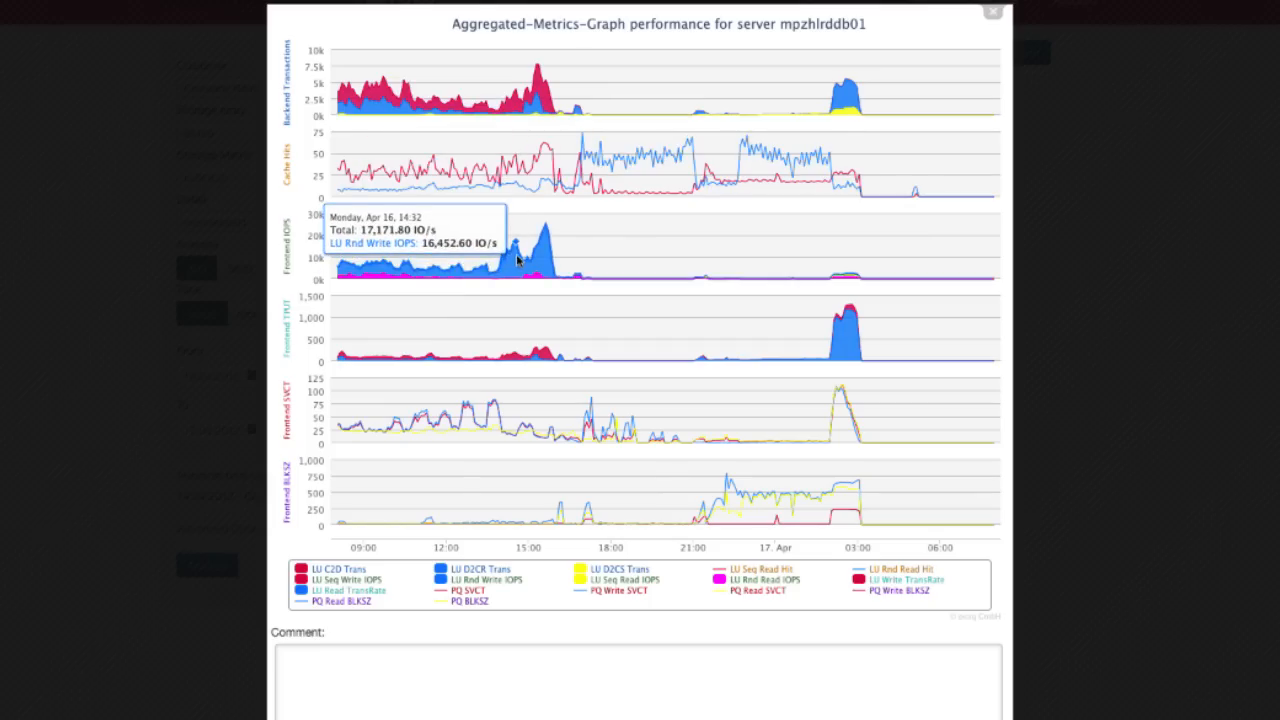
{"action": "mouse_move", "coordinate": [540, 244]}
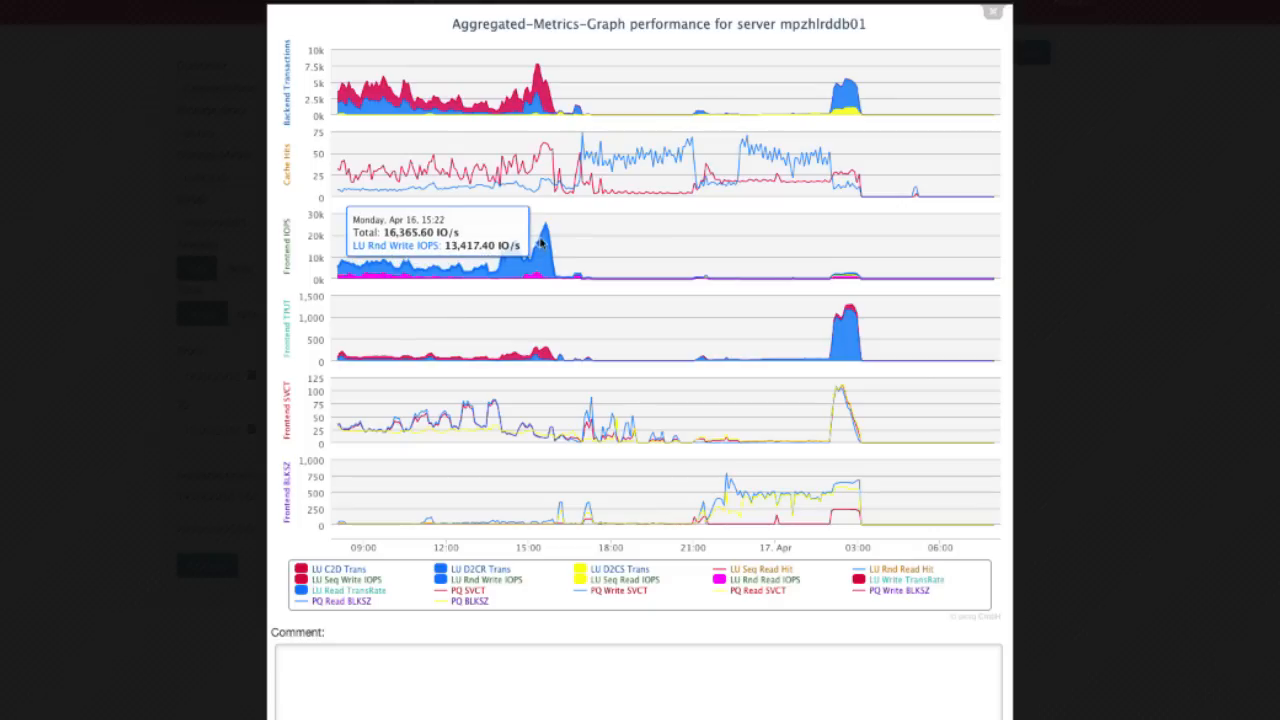
{"action": "mouse_move", "coordinate": [548, 228]}
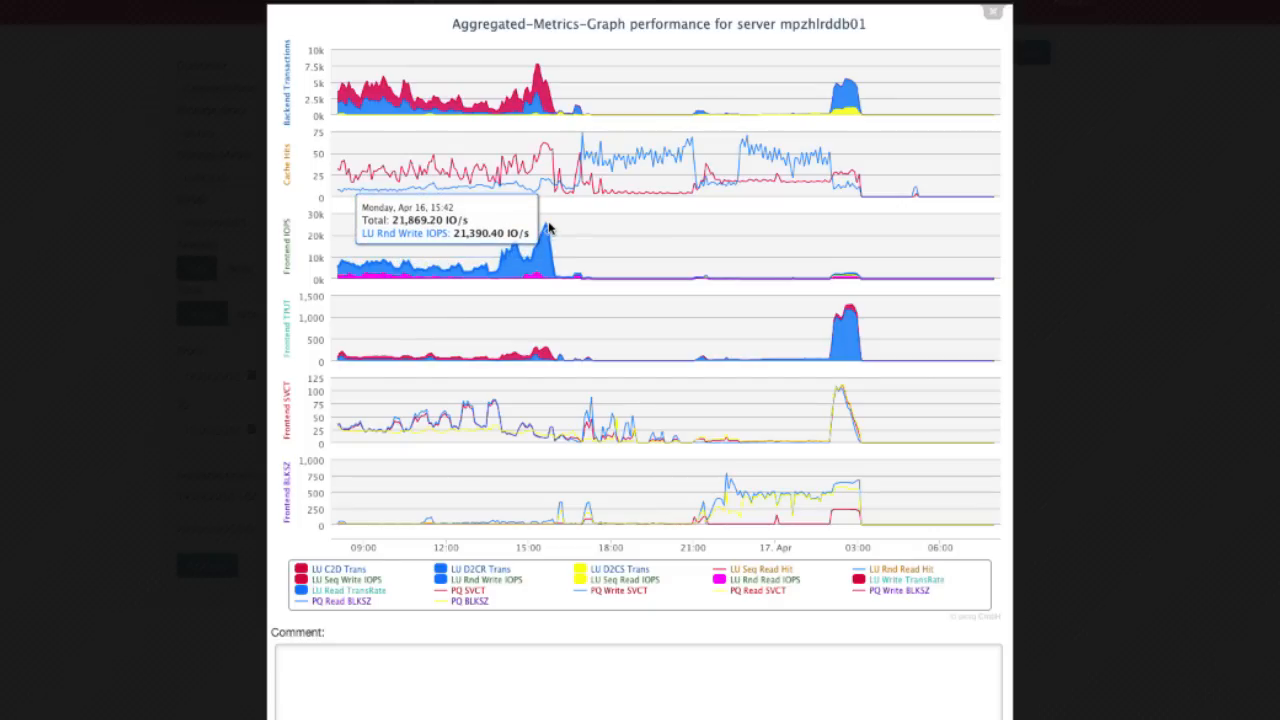
{"action": "mouse_move", "coordinate": [468, 422]}
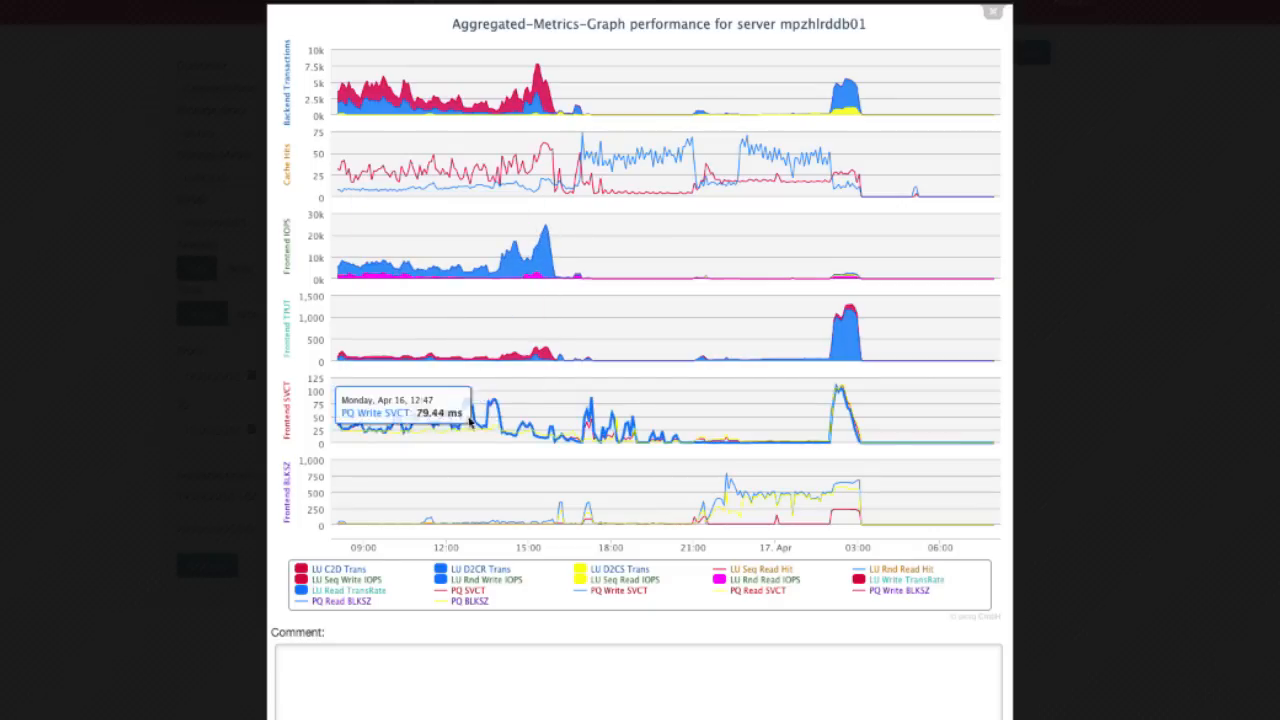
{"action": "mouse_move", "coordinate": [340, 412]}
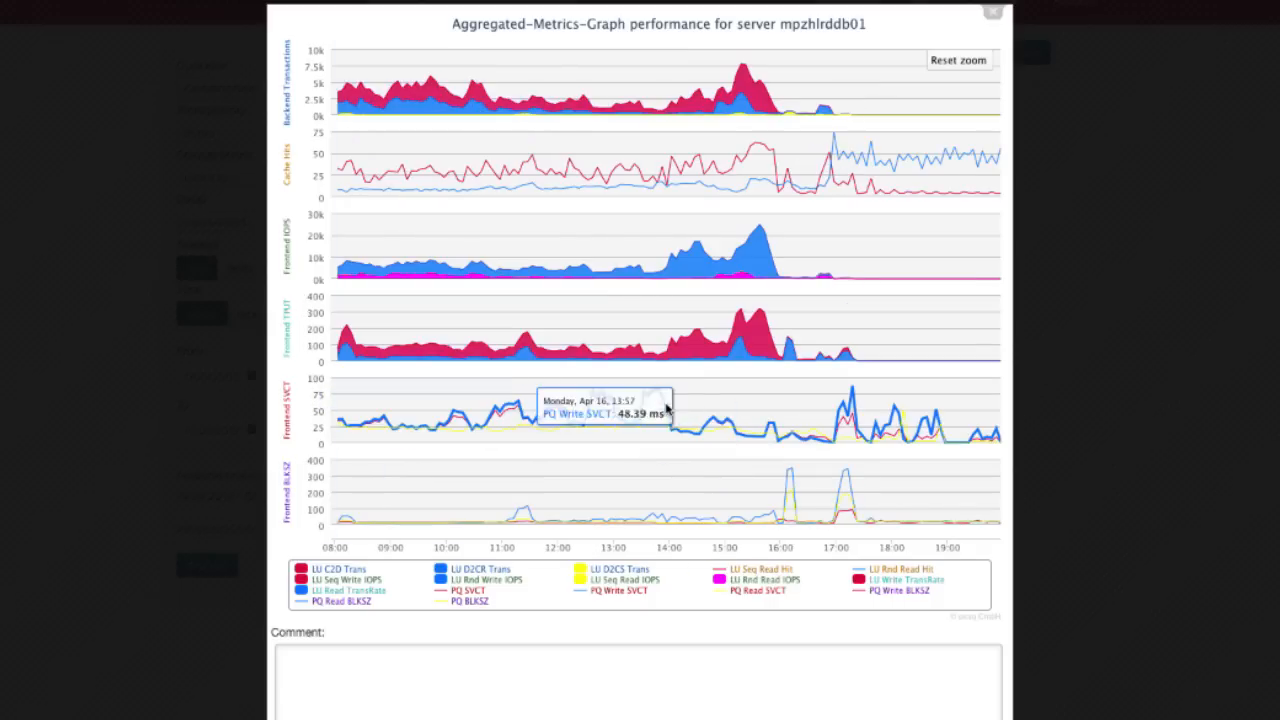
{"action": "mouse_move", "coordinate": [664, 410]}
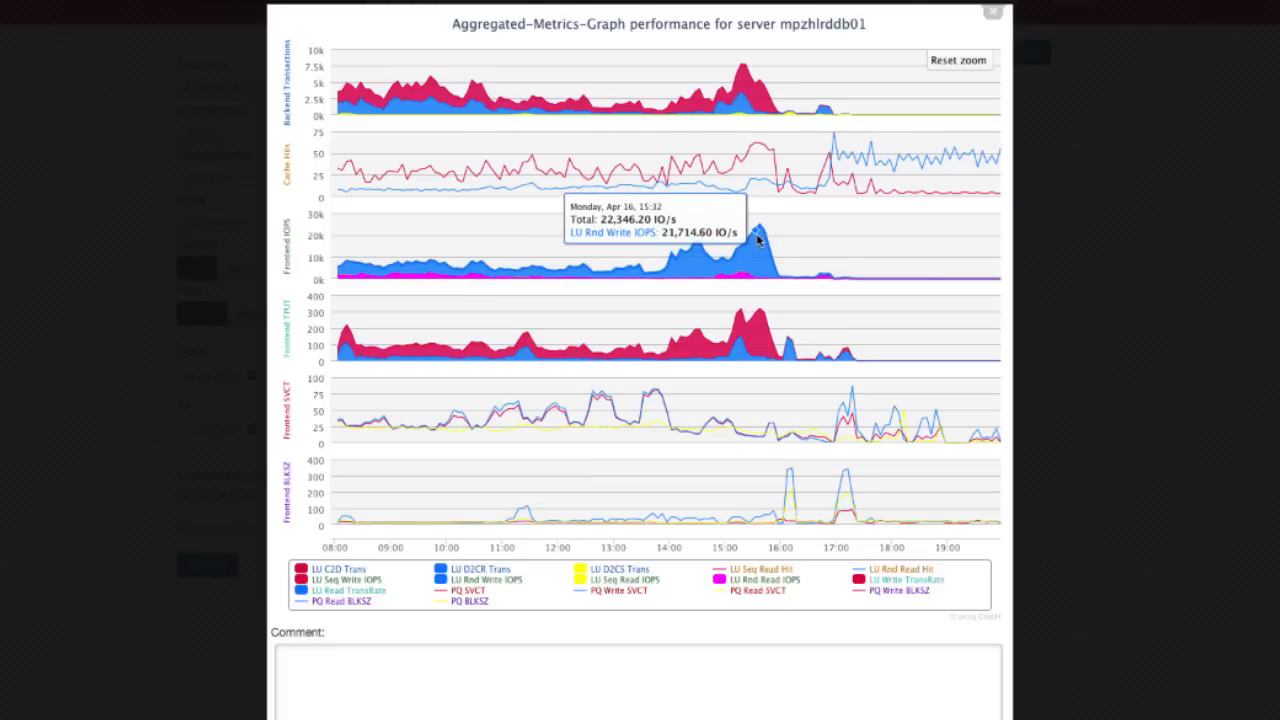
{"action": "mouse_move", "coordinate": [768, 132]}
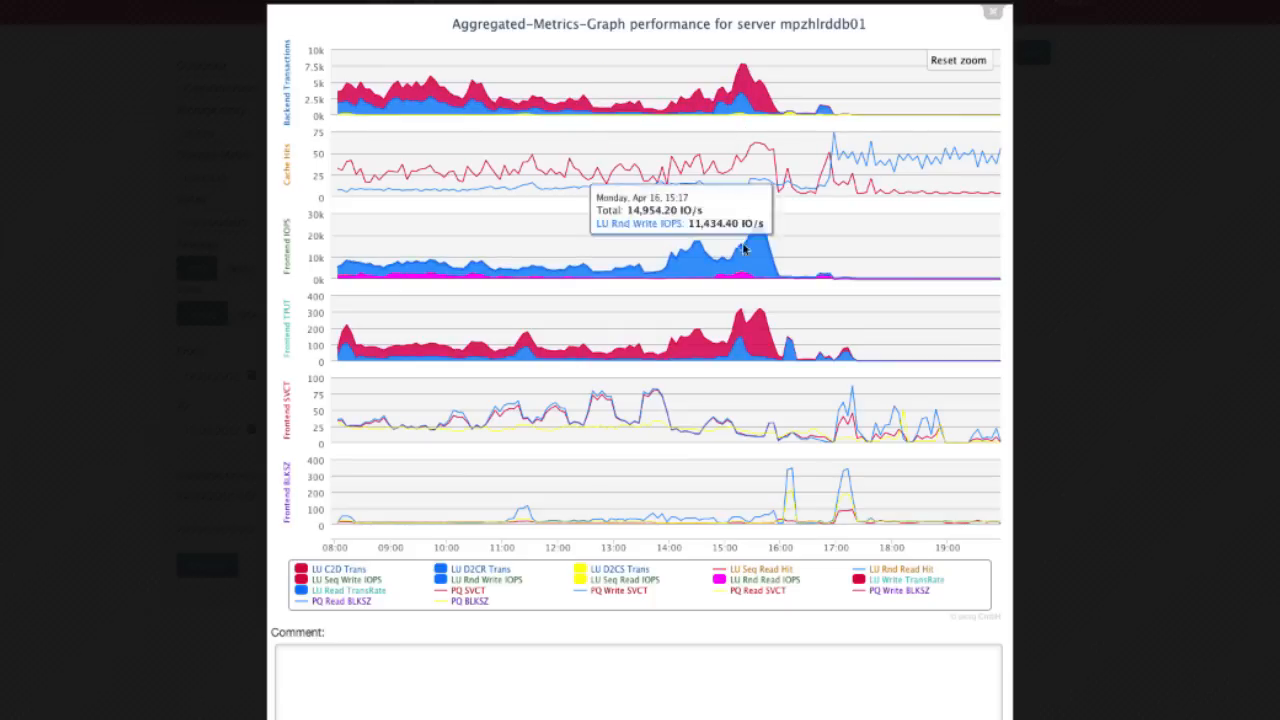
{"action": "mouse_move", "coordinate": [762, 338]}
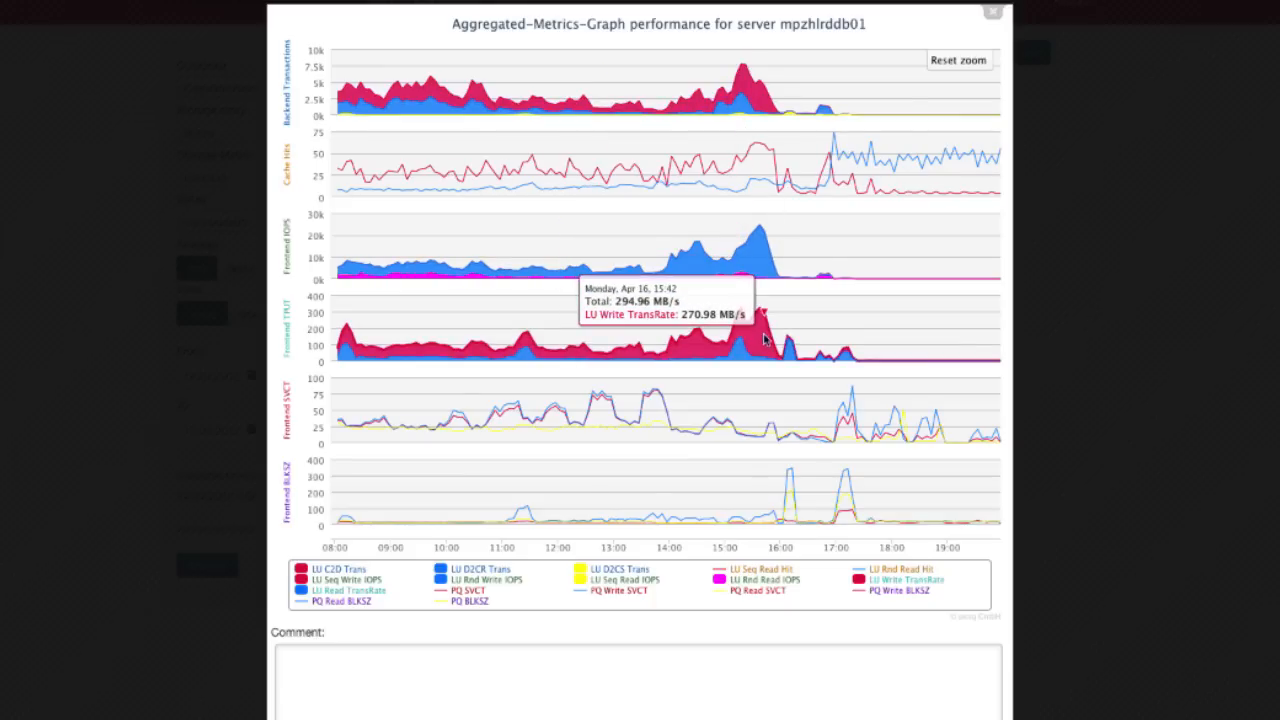
{"action": "mouse_move", "coordinate": [572, 464]}
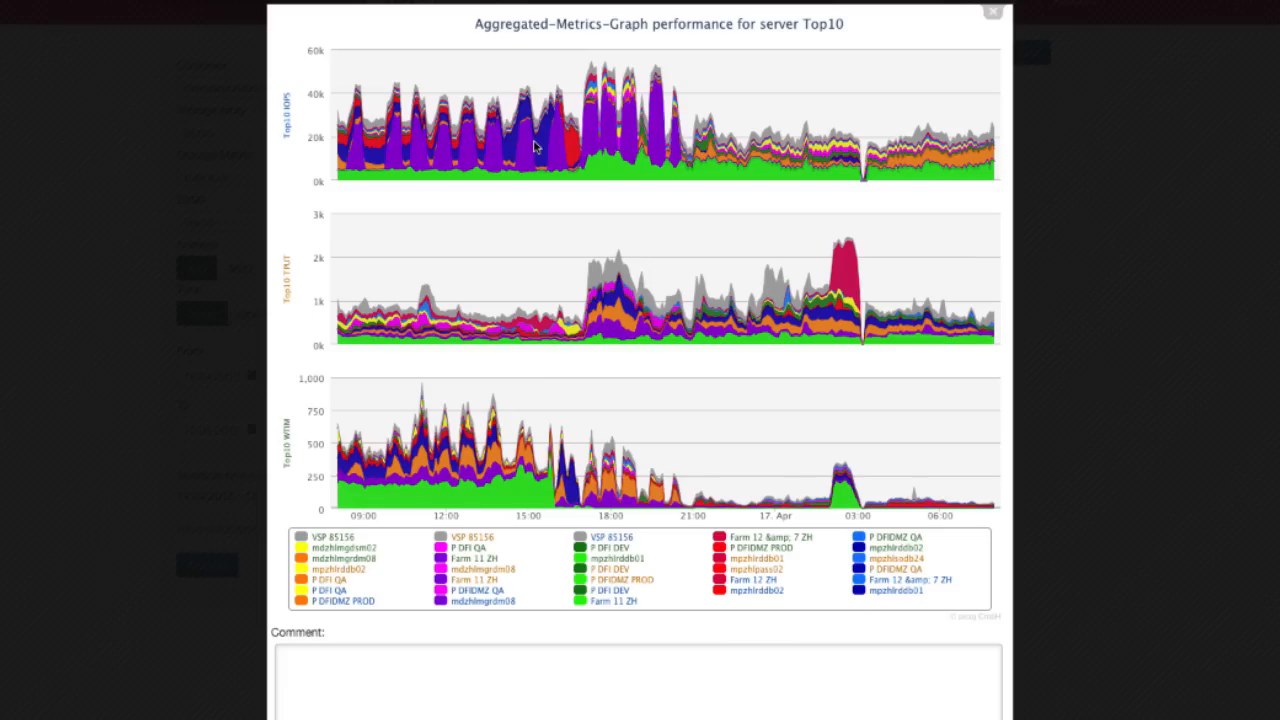
{"action": "mouse_move", "coordinate": [420, 470]}
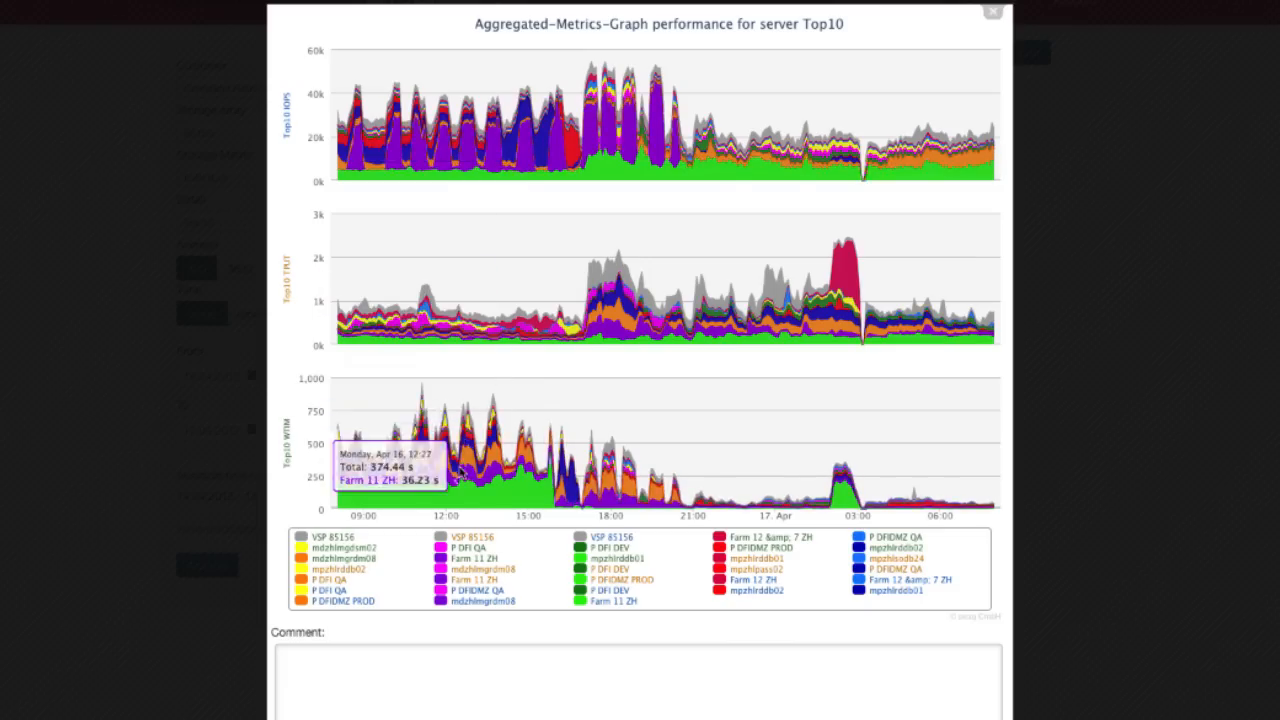
{"action": "mouse_move", "coordinate": [496, 490]}
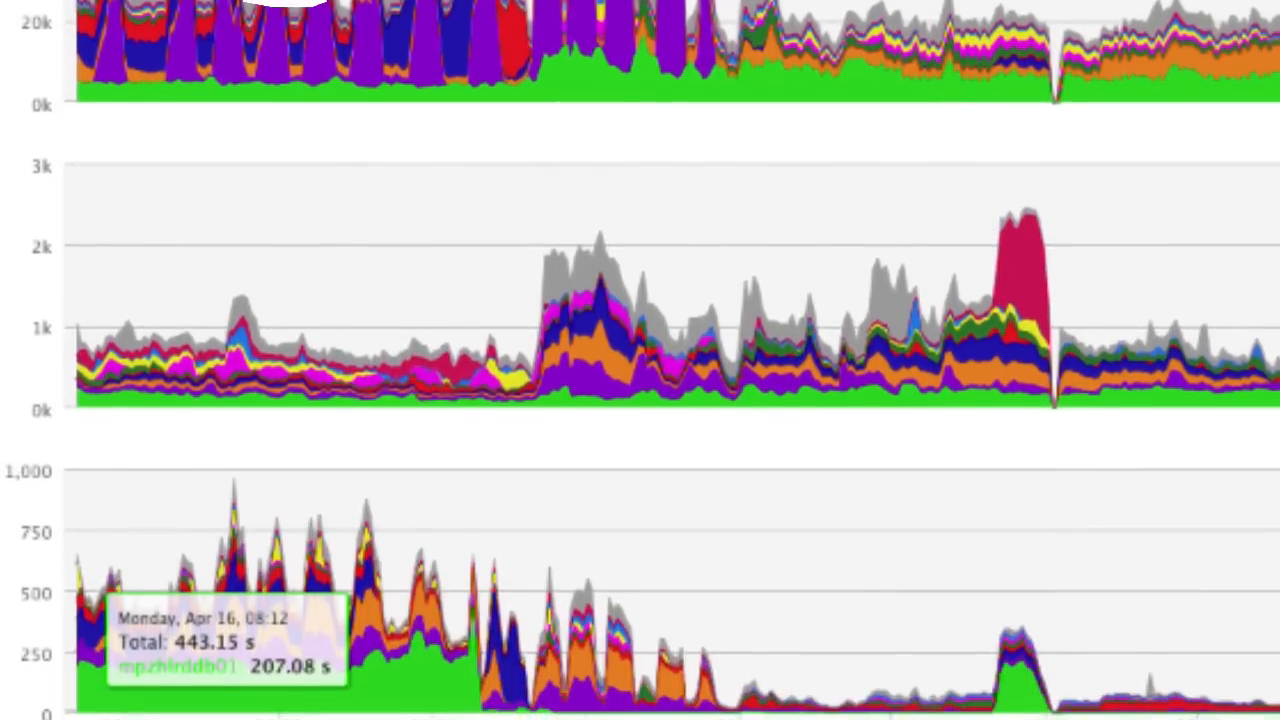
Scroll the reopened Top10 graph down to the bottom chart showing mpzhlrddb01's share of the load.
{"action": "scroll", "scroll_direction": "down", "scroll_amount": 3}
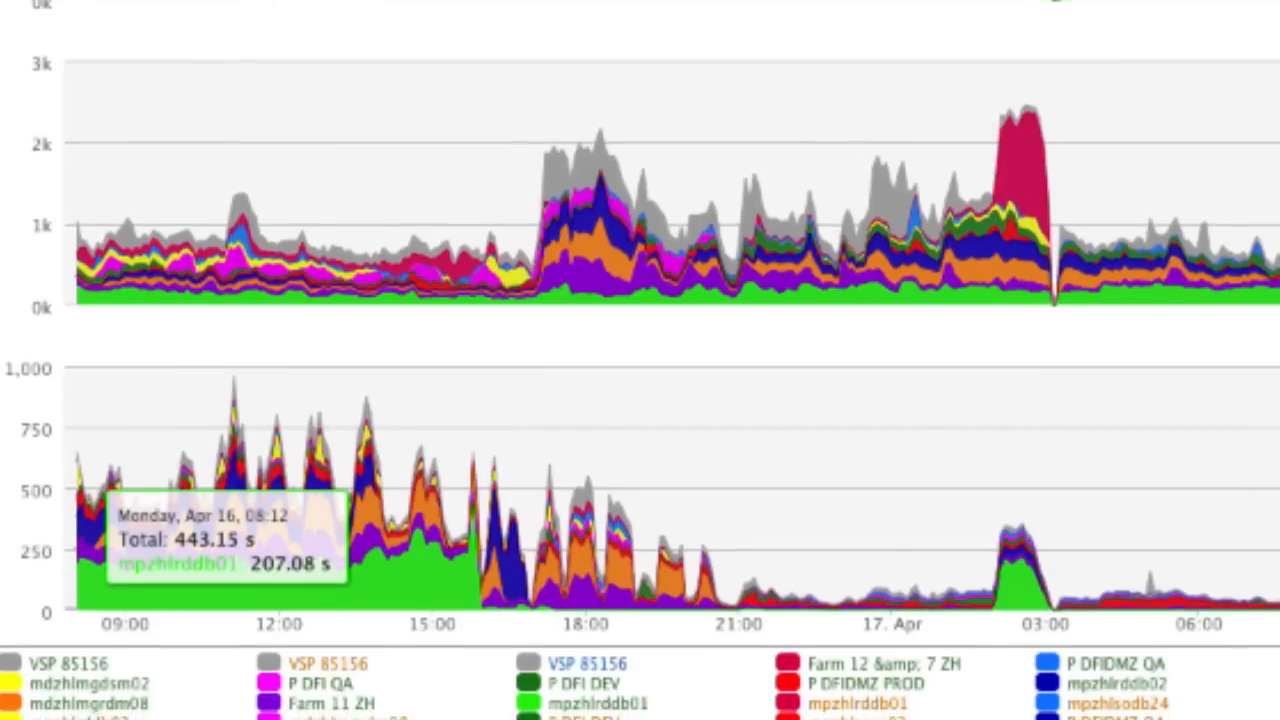
{"action": "scroll", "scroll_direction": "down", "scroll_amount": 3}
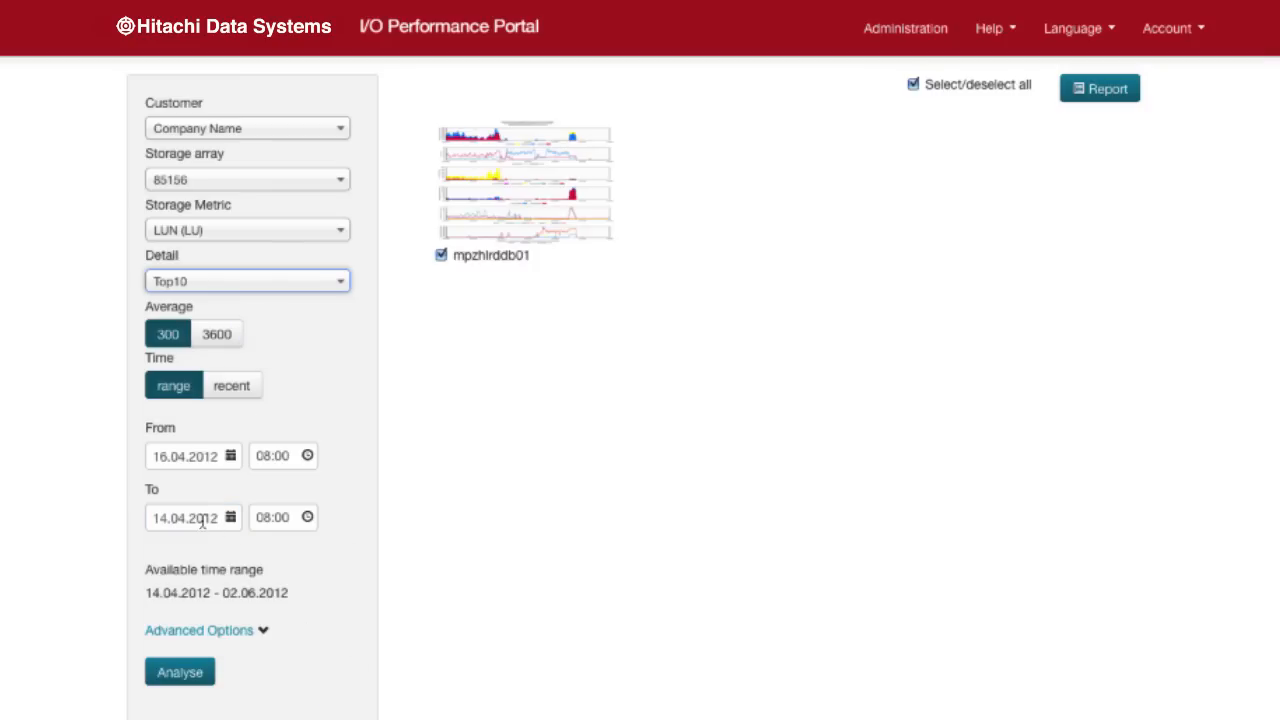
Extend the range to 28.04.2012, enlarge the two-week Top10 graph and comment that the situation is mitigated.
{"action": "left_click", "coordinate": [184, 456]}
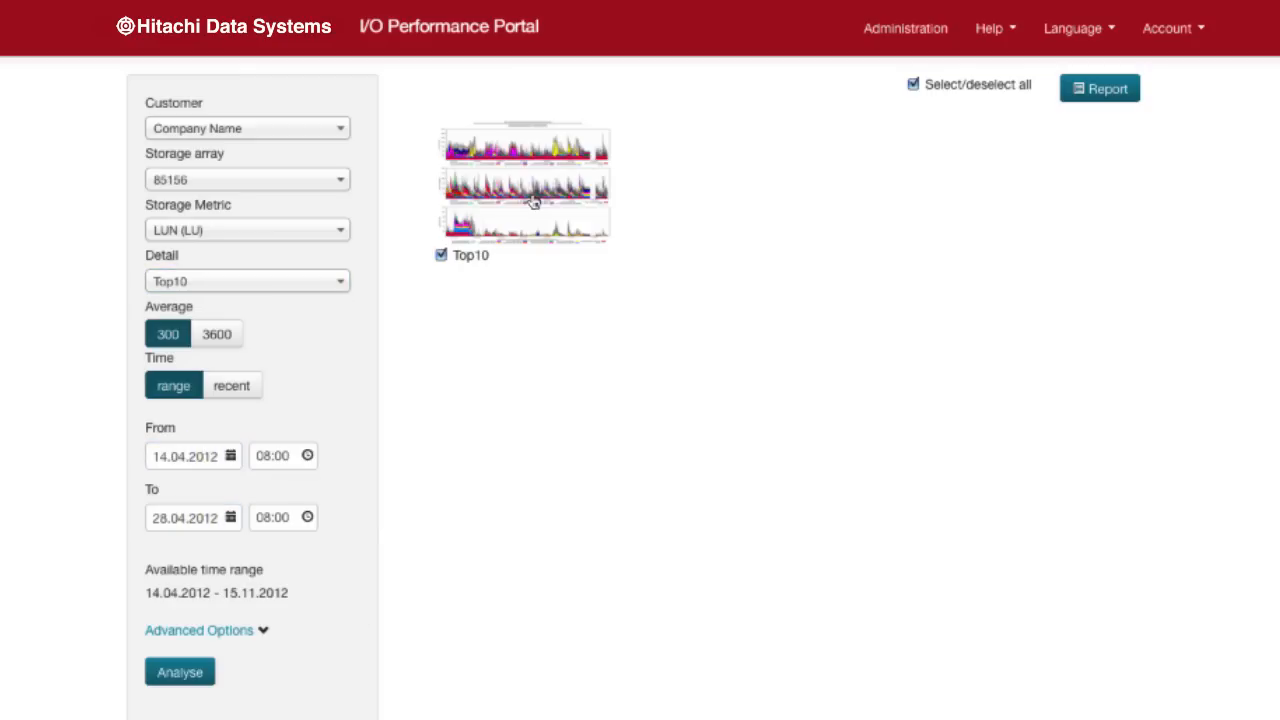
{"action": "left_click", "coordinate": [524, 184]}
{"action": "type", "text": "Situation mitigated, box has been qu"}
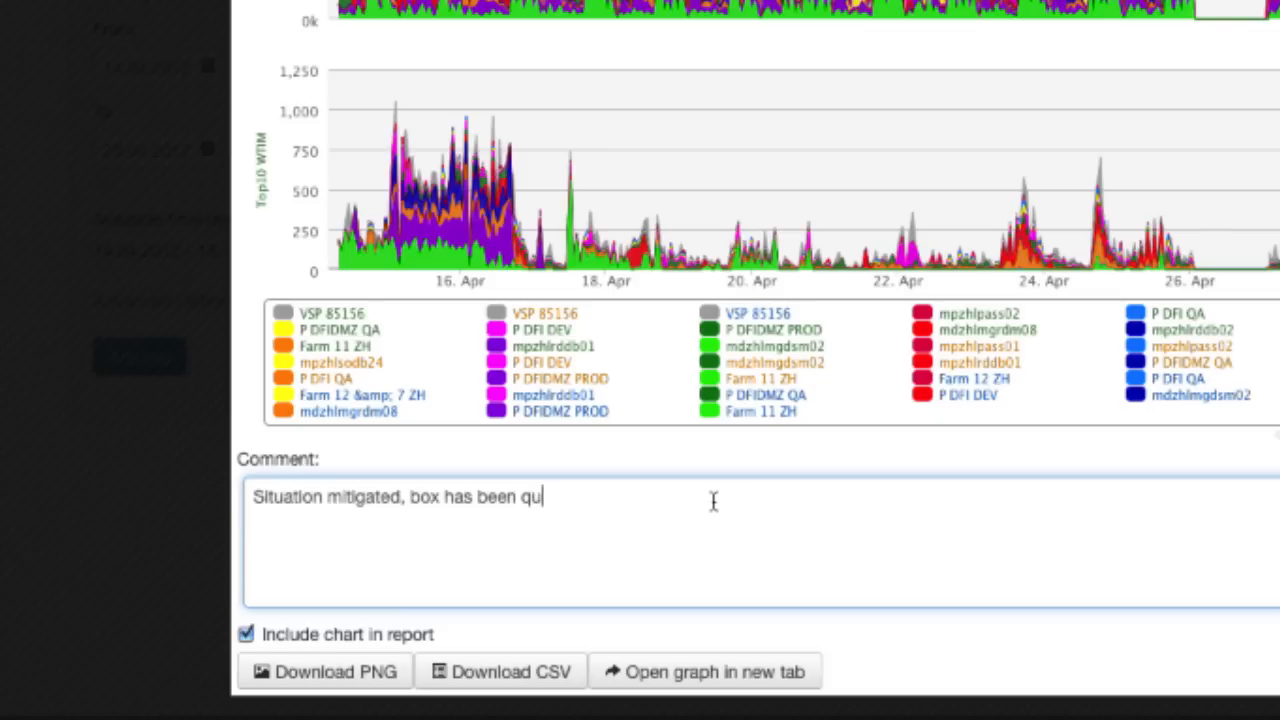
{"action": "type", "text": "iet since"}
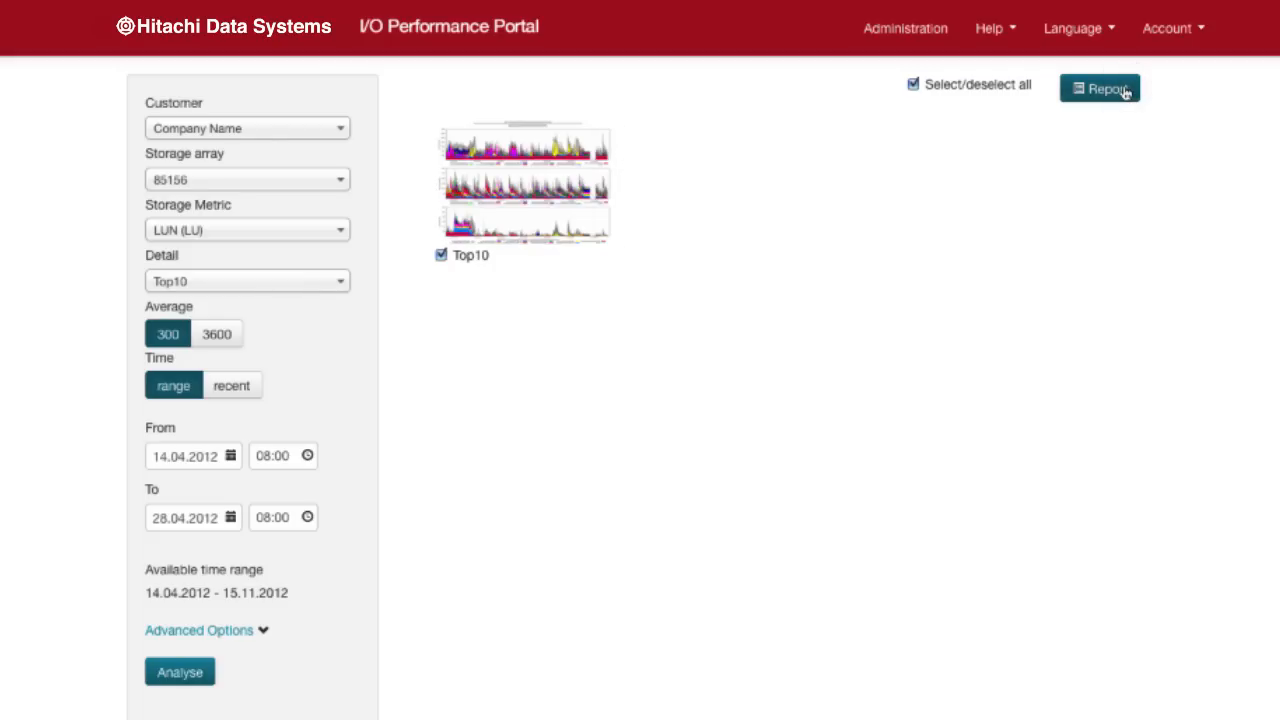
Send the generated Top10 report PDF from Preview as an email attachment and begin the subject 'Probl'.
{"action": "left_click", "coordinate": [1100, 88]}
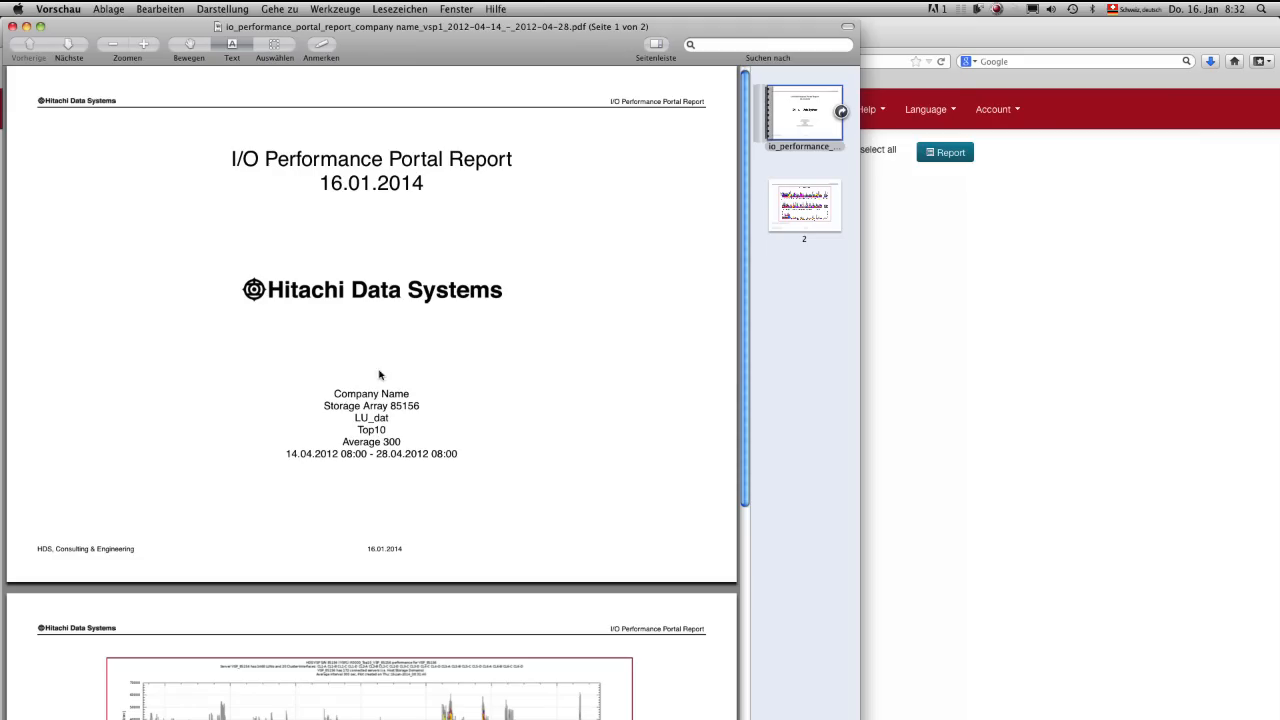
{"action": "left_click", "coordinate": [108, 8]}
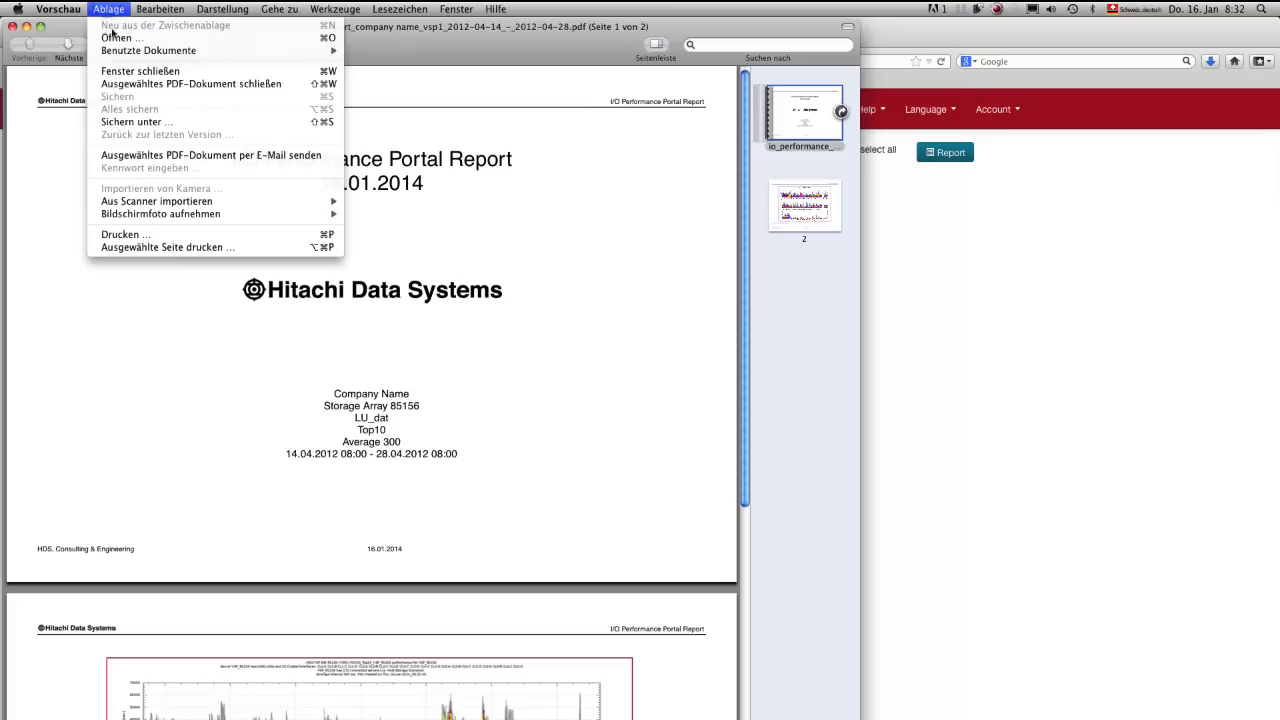
{"action": "left_click", "coordinate": [212, 156]}
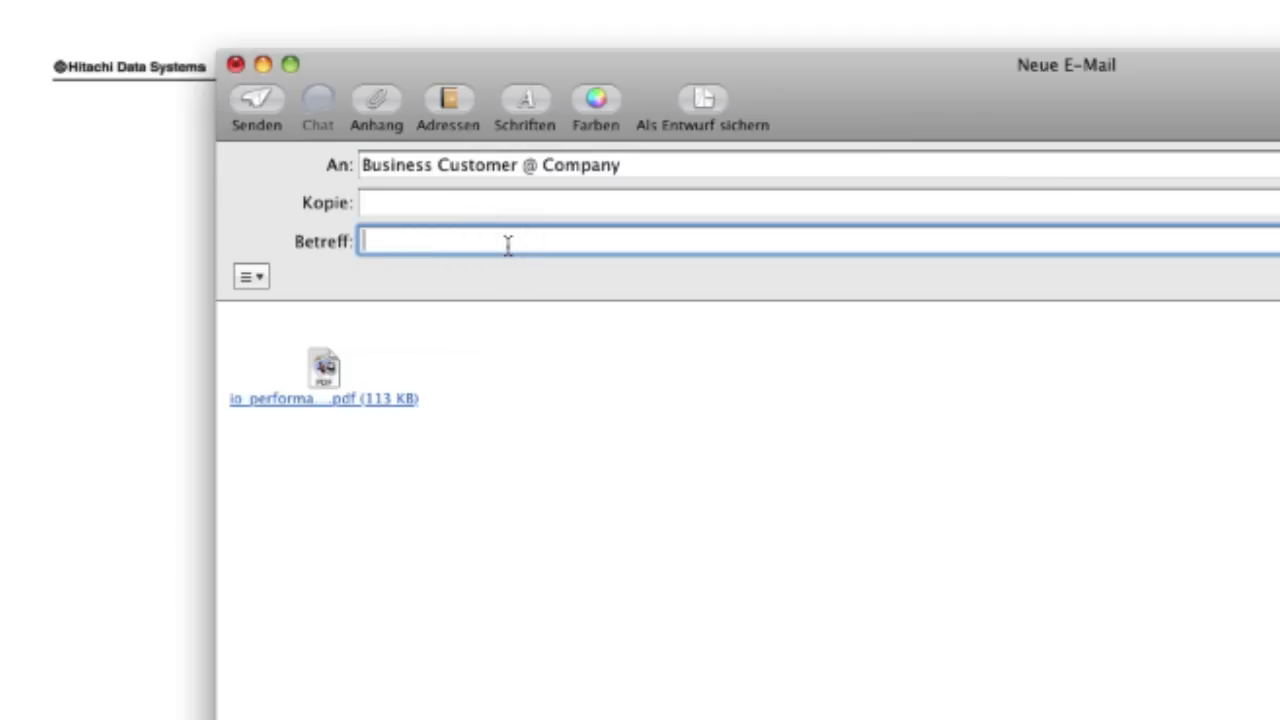
{"action": "type", "text": "Probl"}
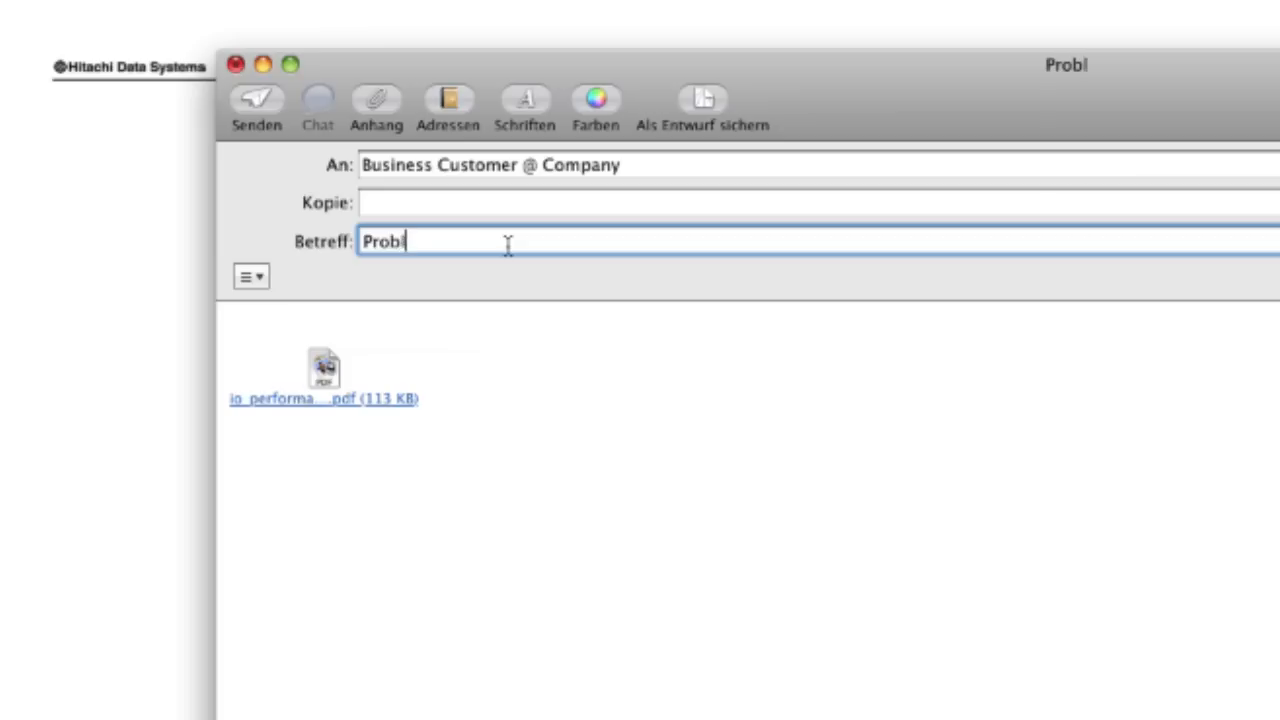